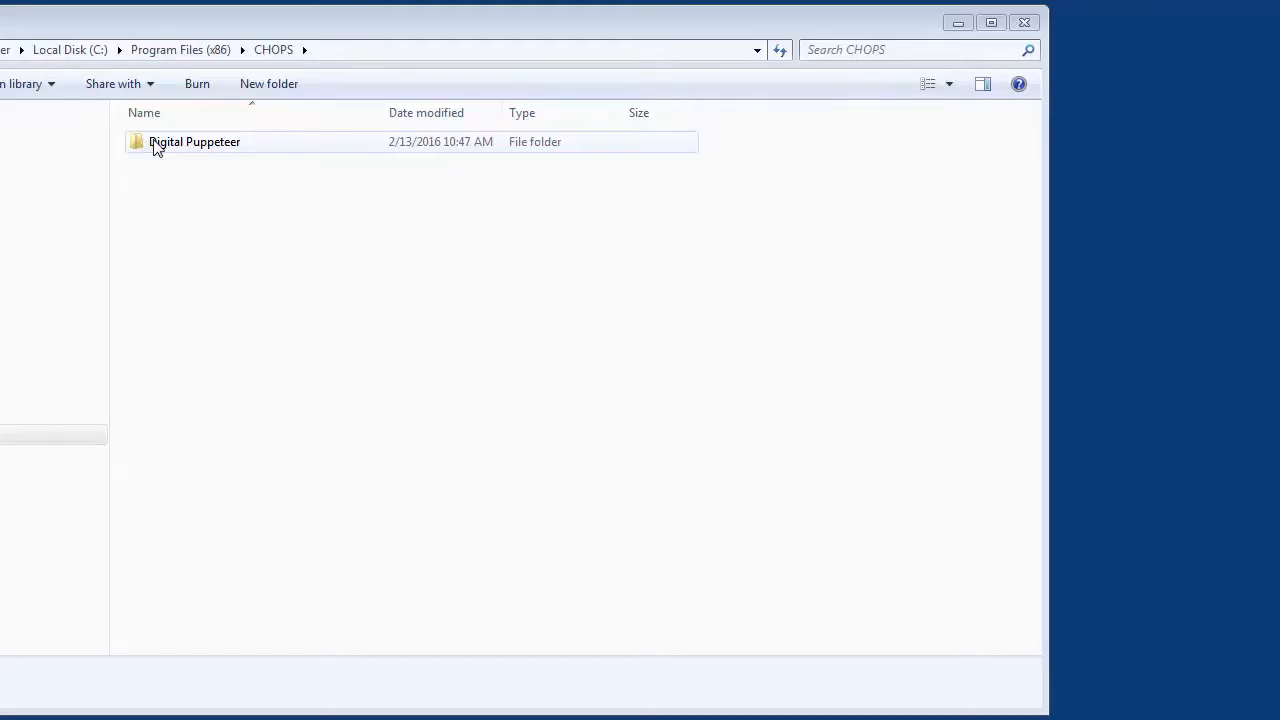
- Open the Digital Puppeteer folder and select the default.htm guide page
left_click(195, 141)
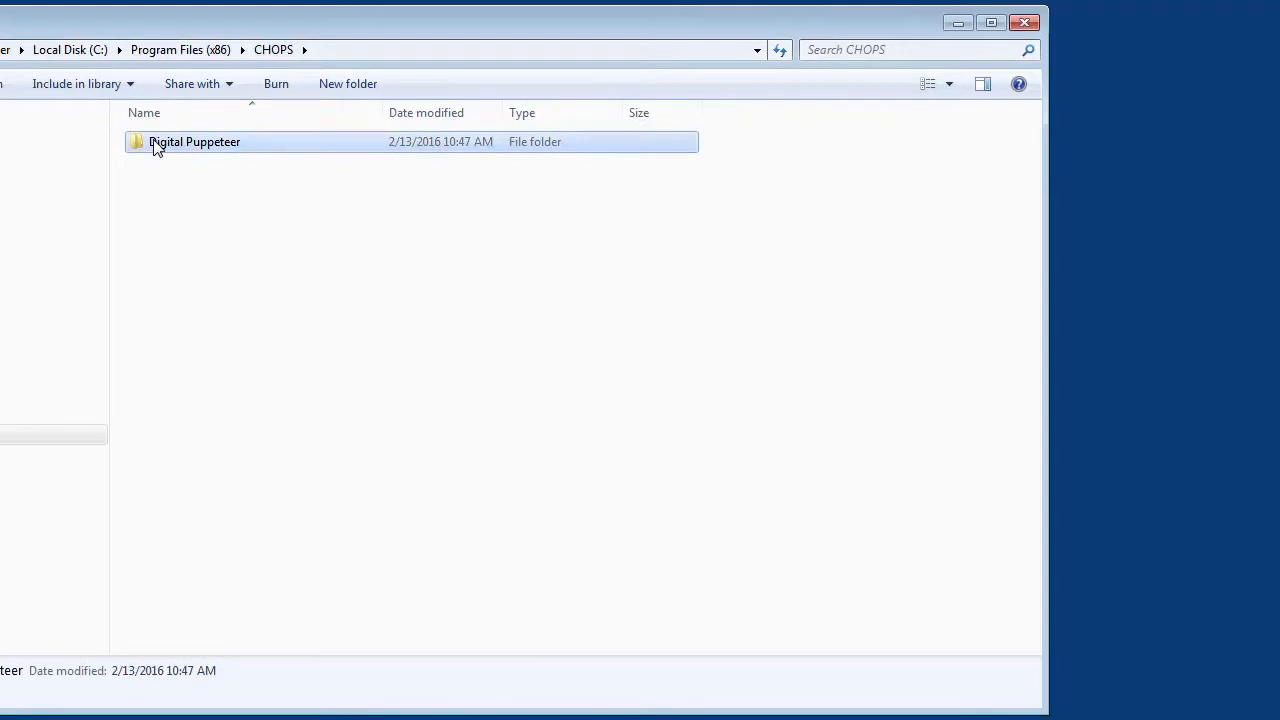
double_click(195, 141)
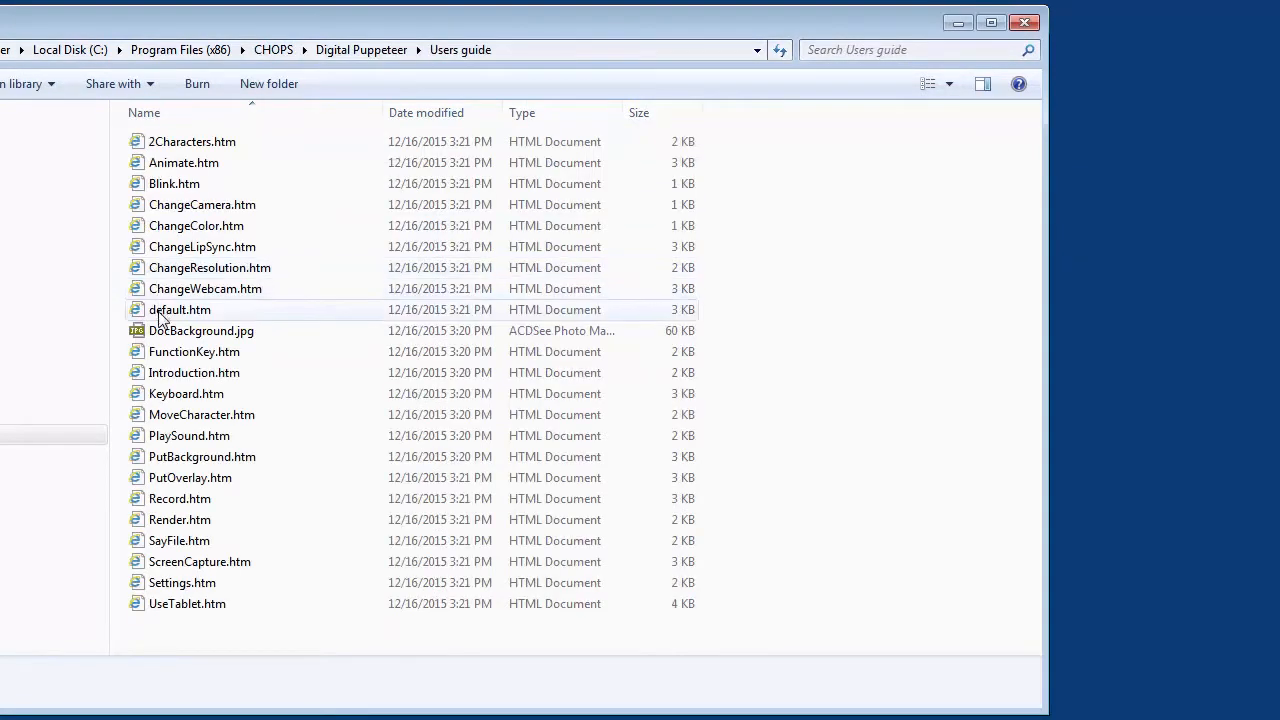
left_click(180, 309)
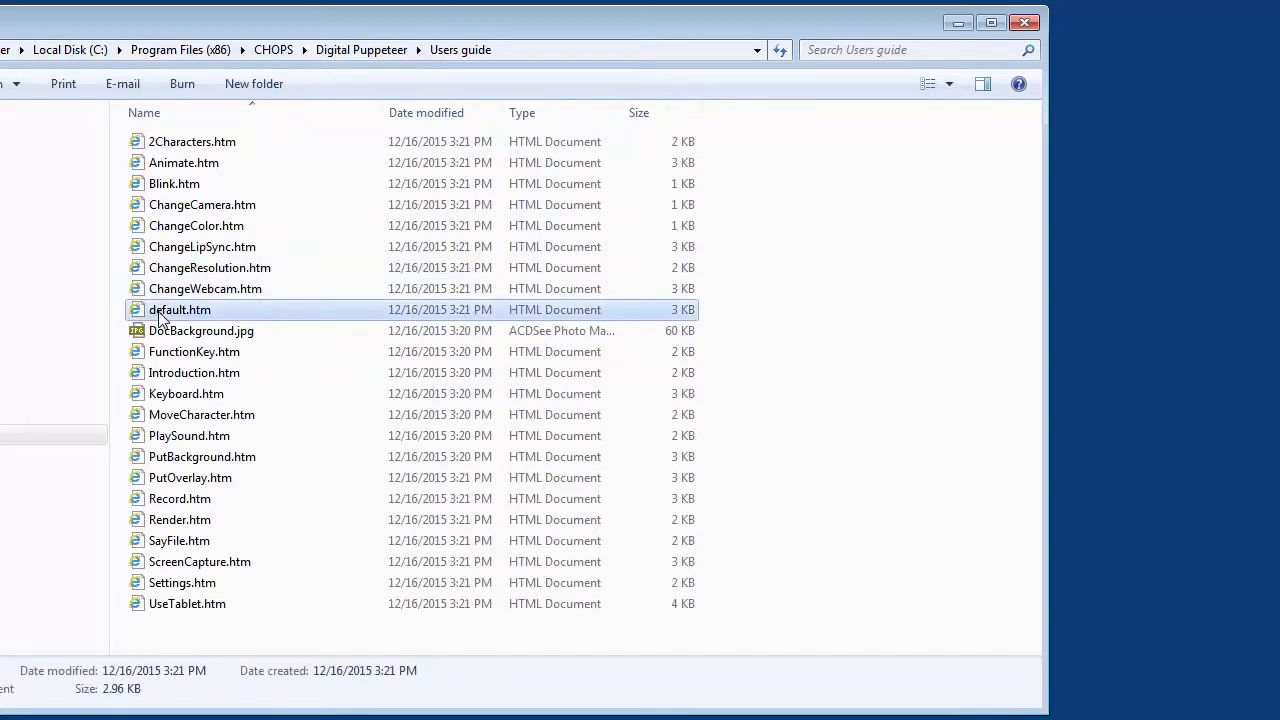
- Browse the guide's introduction, screen resolution, moving character, background and screen capture pages
double_click(179, 309)
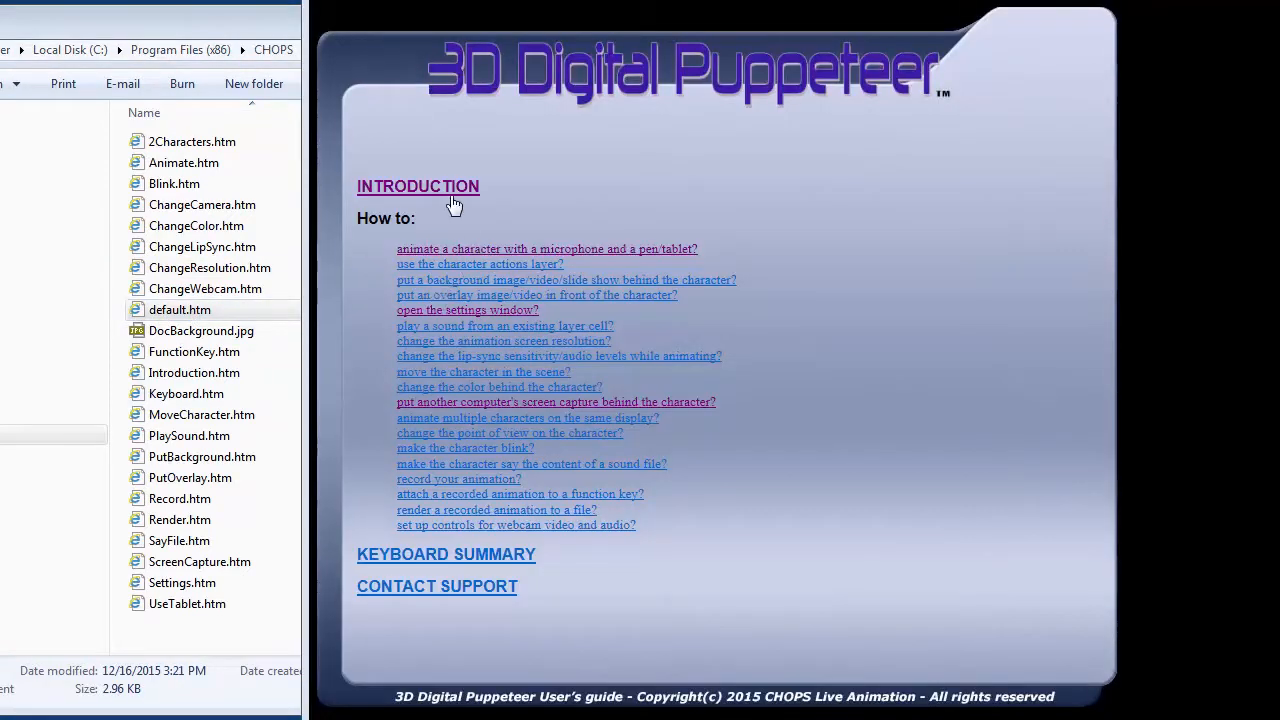
left_click(418, 186)
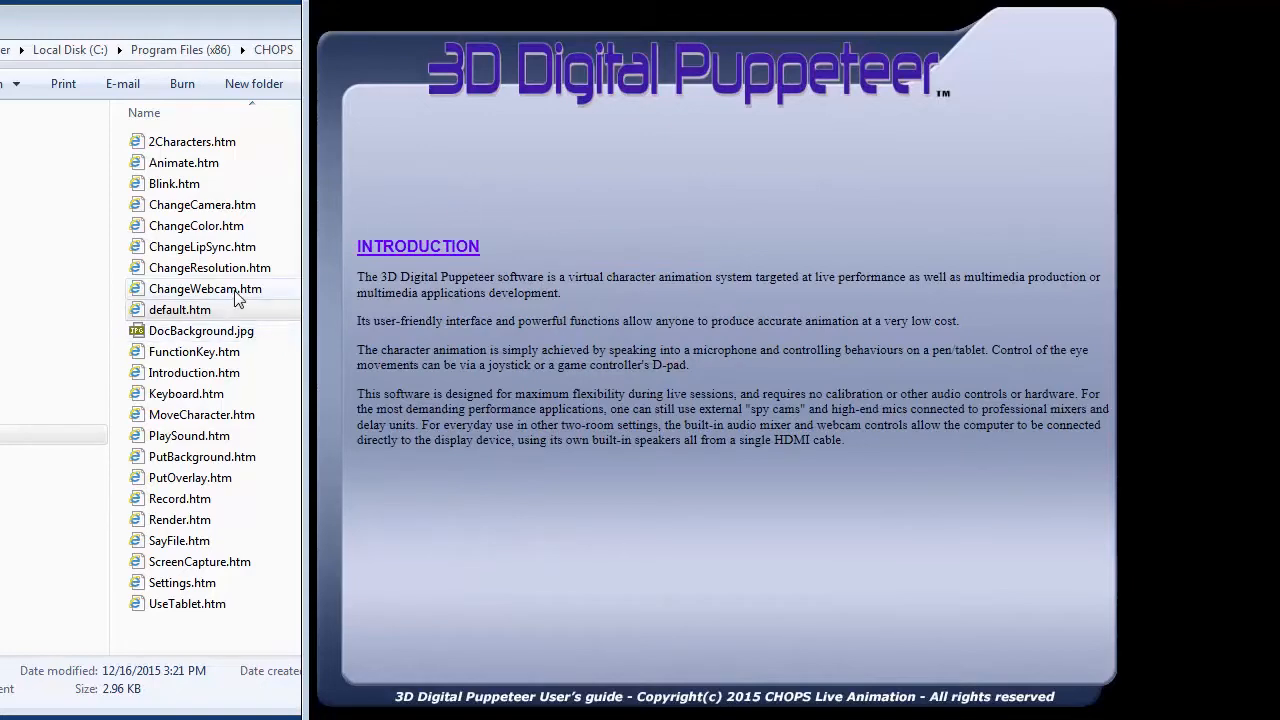
left_click(210, 267)
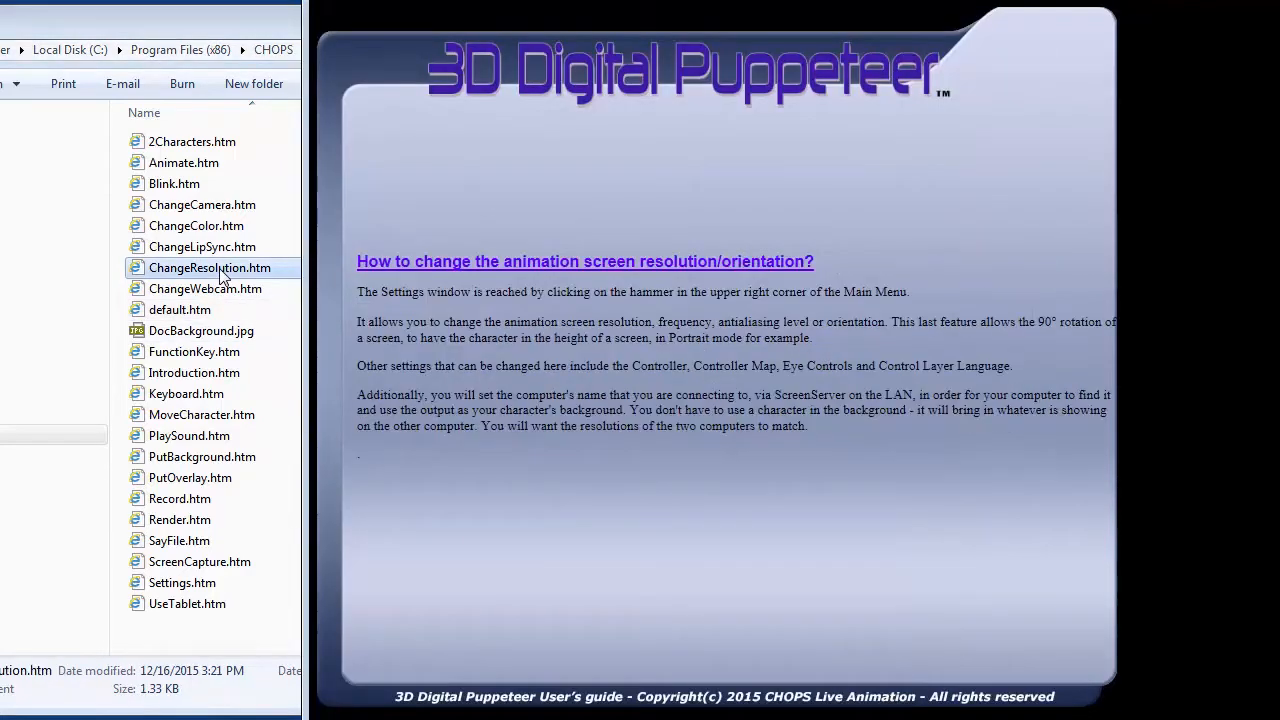
mouse_move(200, 414)
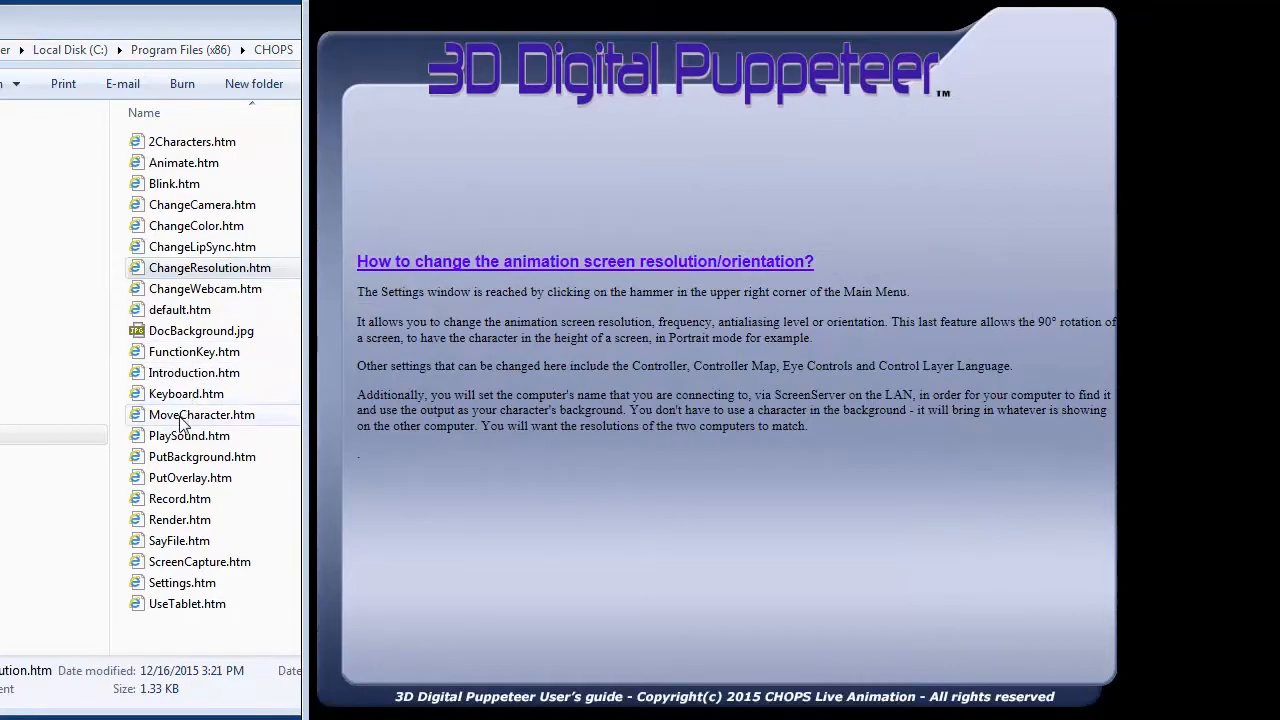
left_click(202, 414)
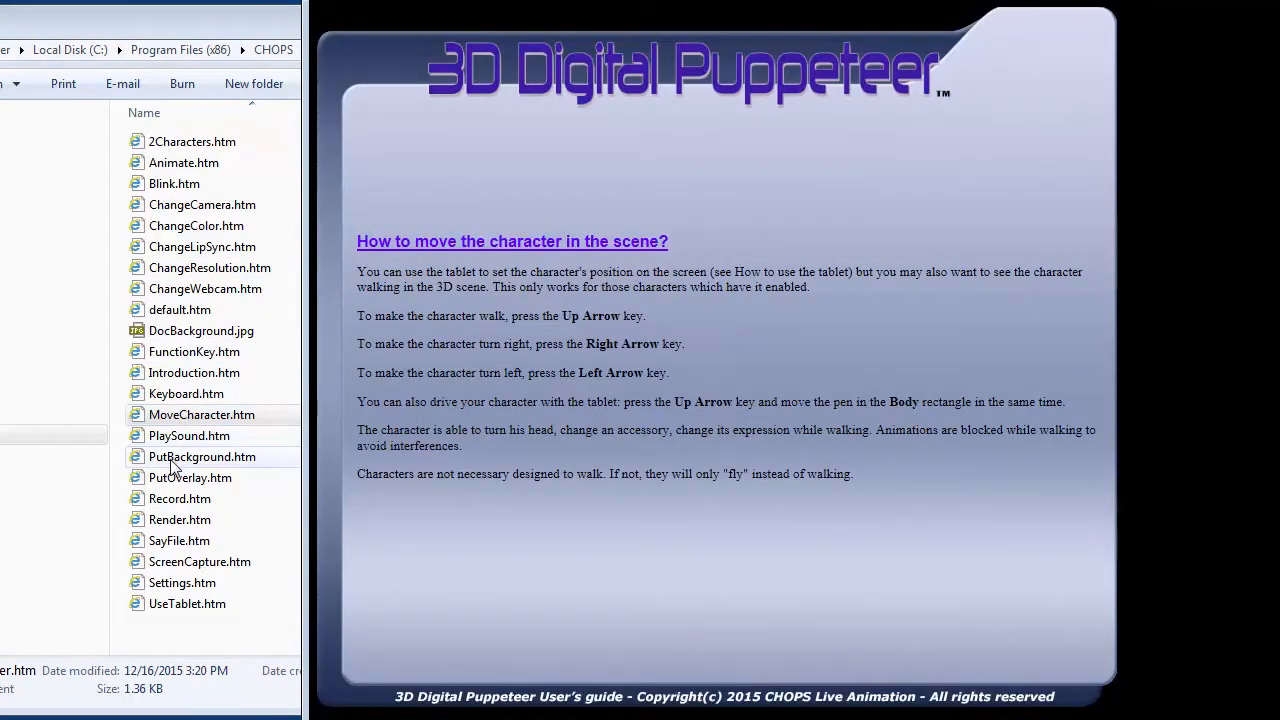
left_click(202, 457)
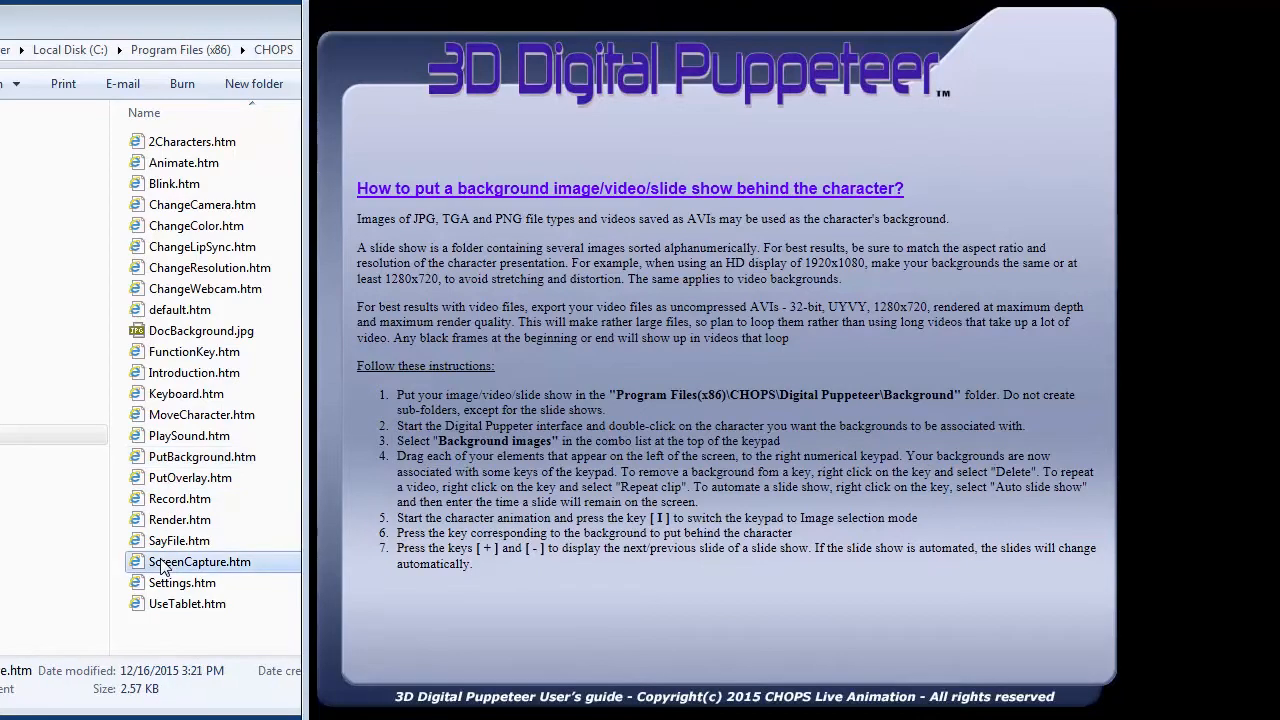
left_click(199, 561)
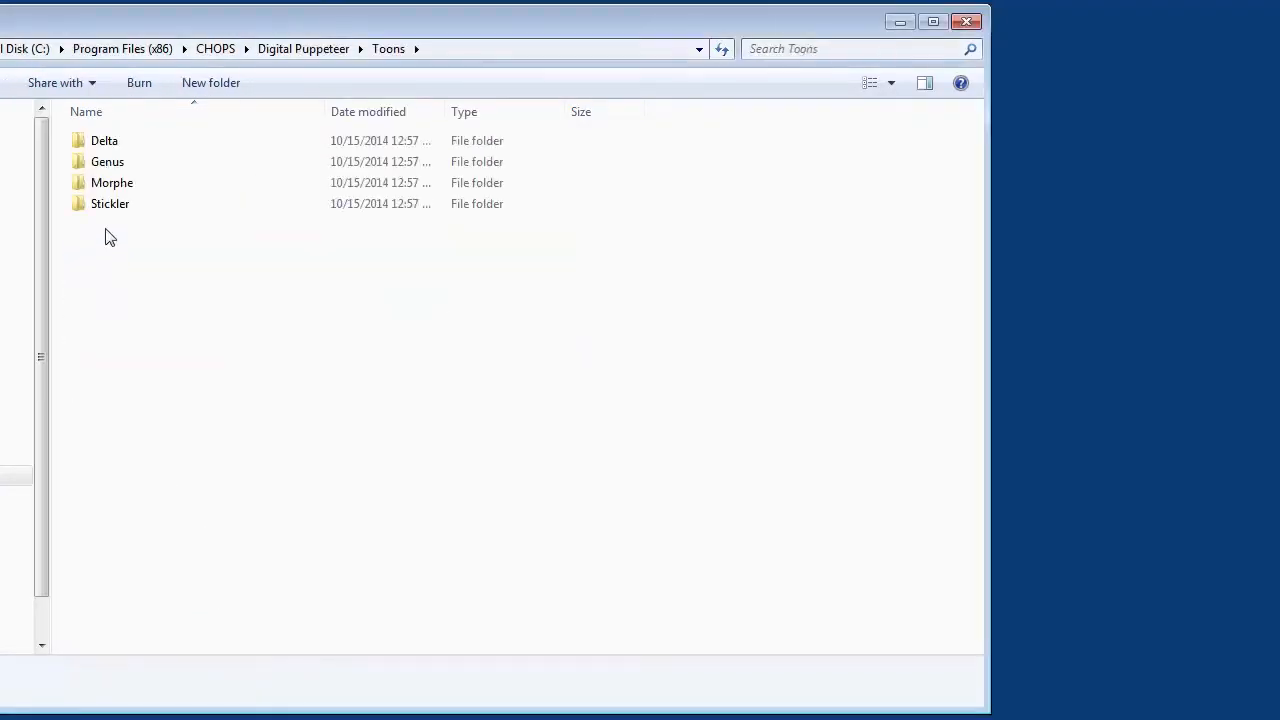
- Look inside the Morphe and Delta toon folders, then go back up to Digital Puppeteer
double_click(112, 182)
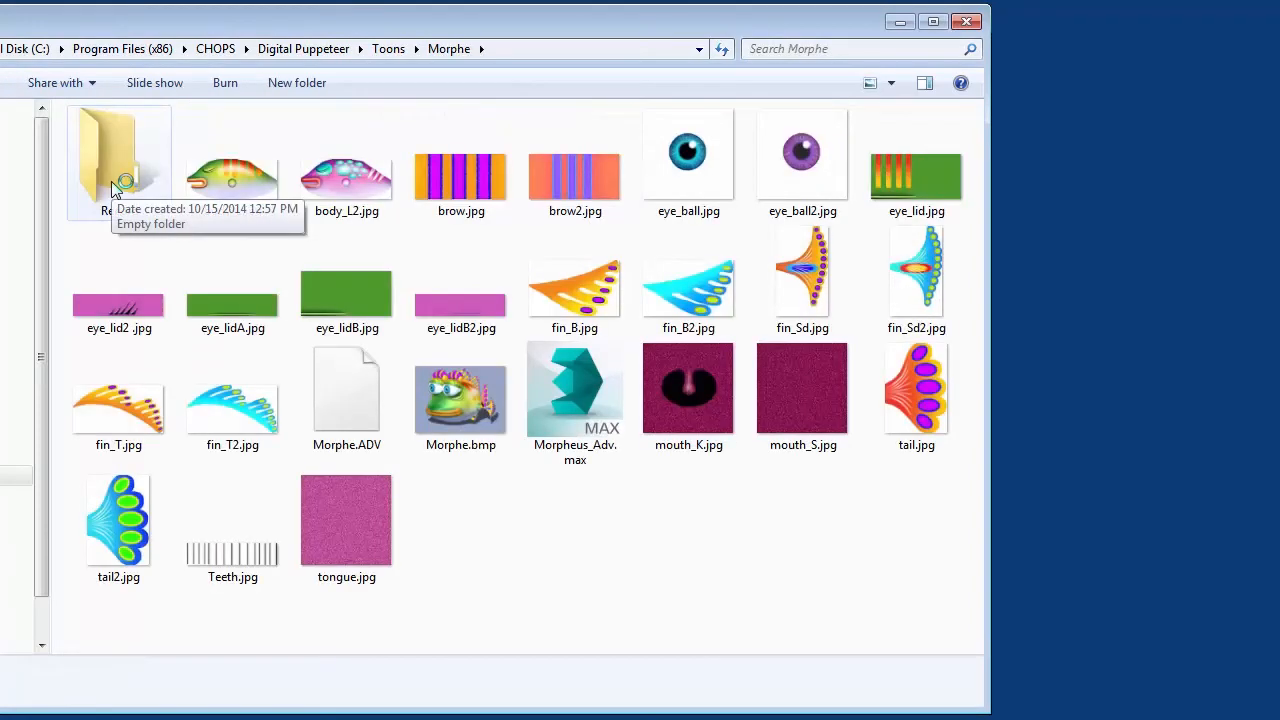
left_click(388, 48)
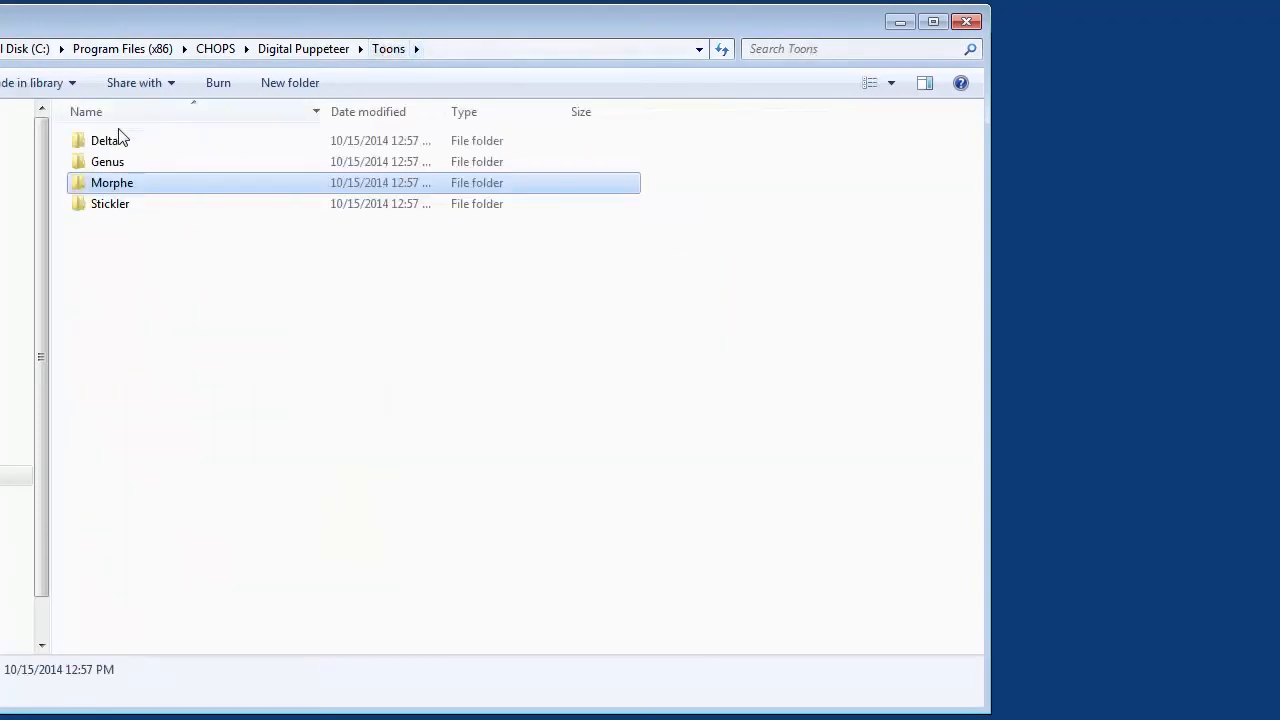
double_click(106, 140)
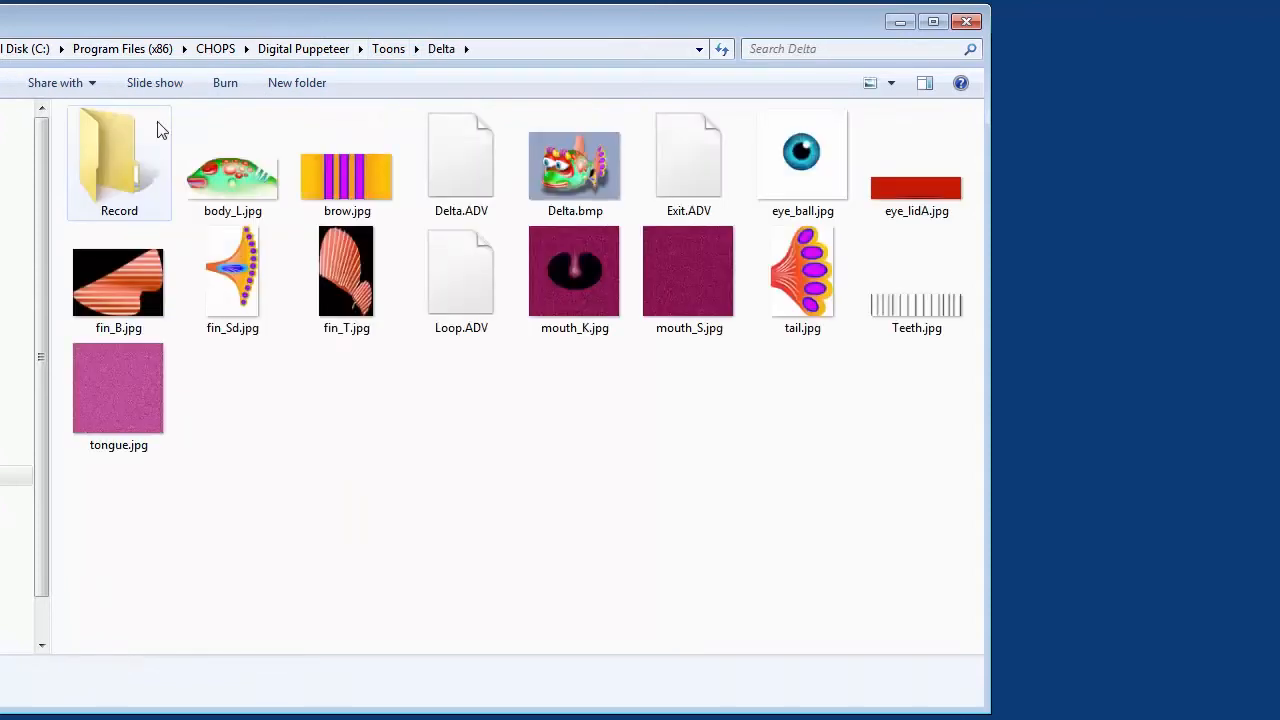
left_click(388, 48)
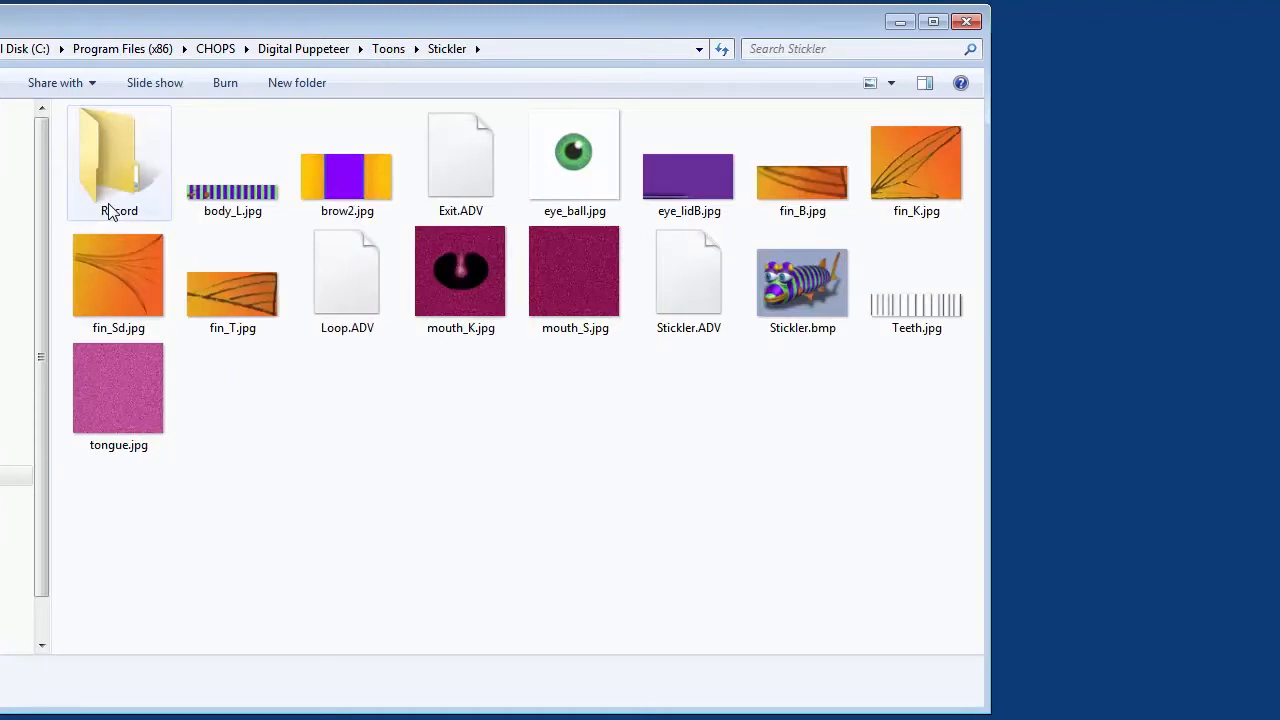
left_click(388, 48)
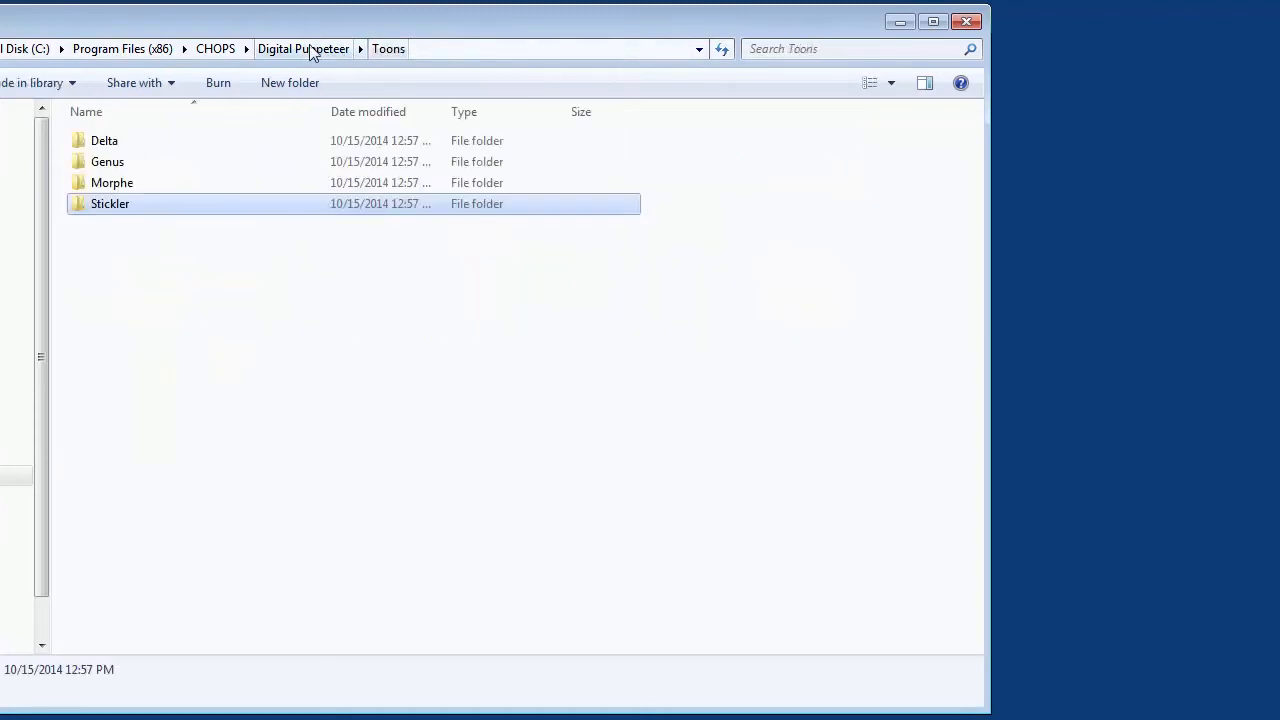
left_click(303, 48)
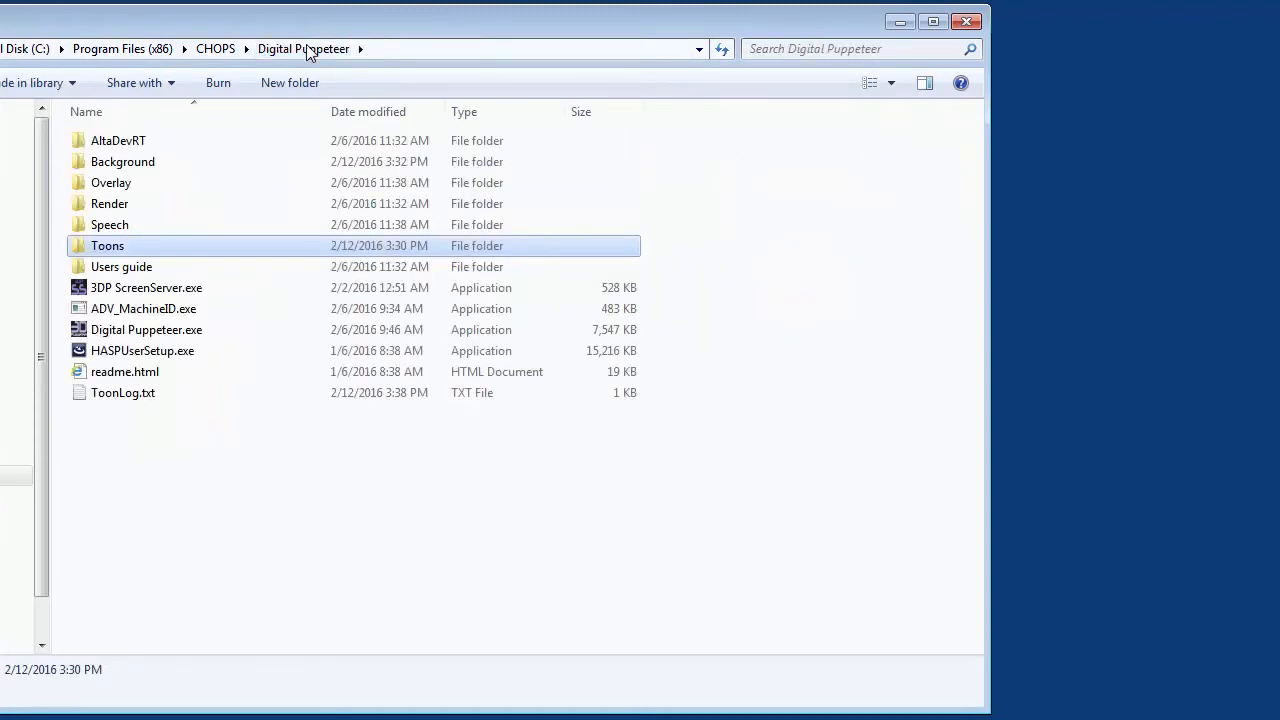
- View the Background folder contents, then return and select HASPUserSetup.exe
left_click(122, 161)
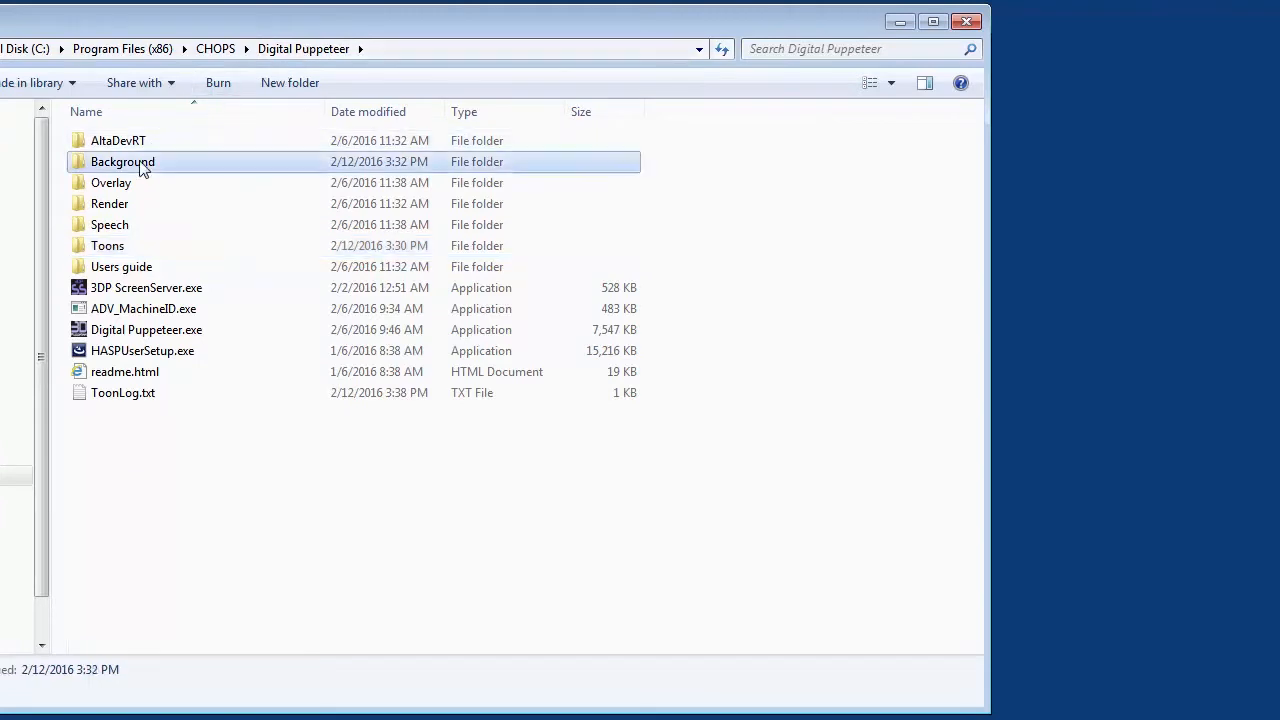
double_click(123, 161)
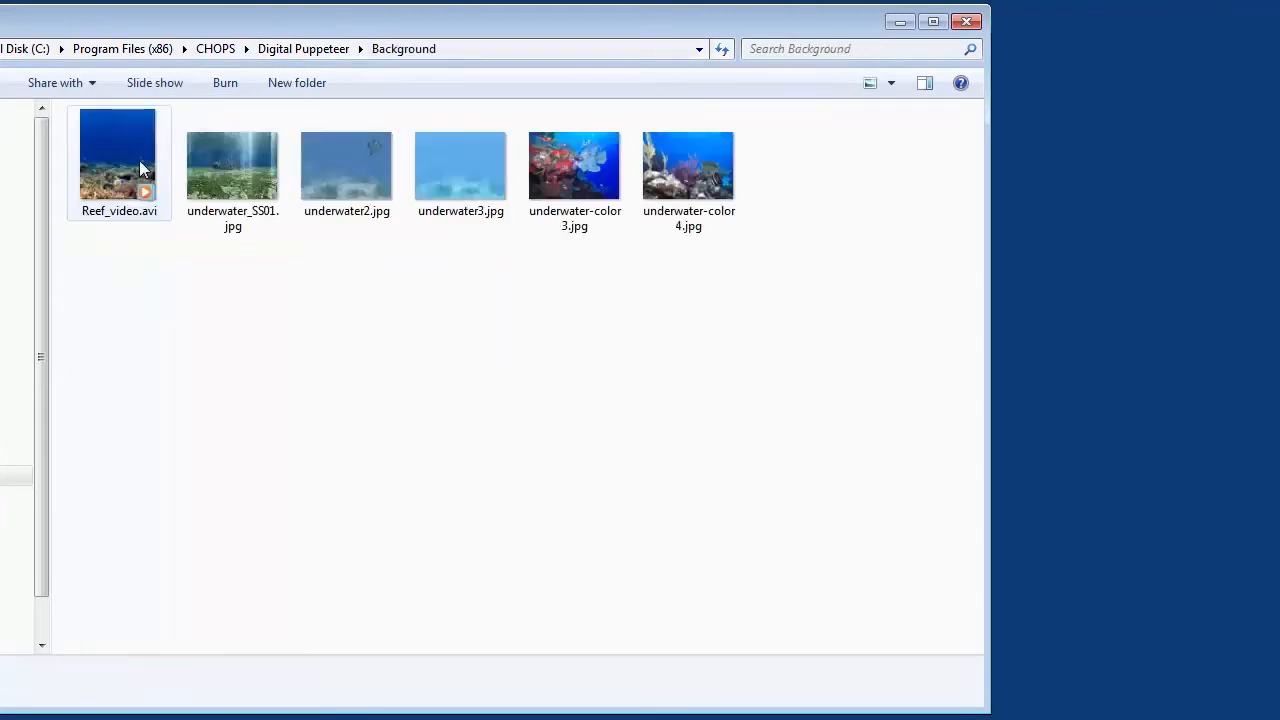
left_click(303, 48)
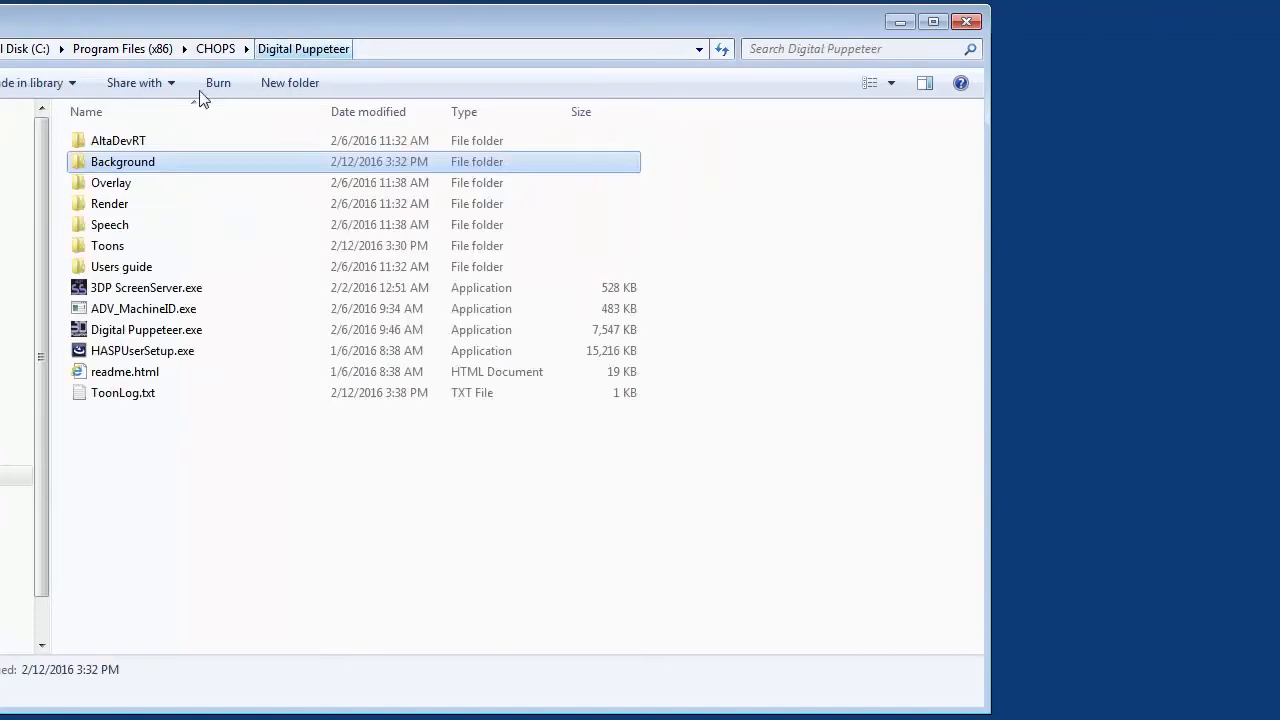
double_click(111, 182)
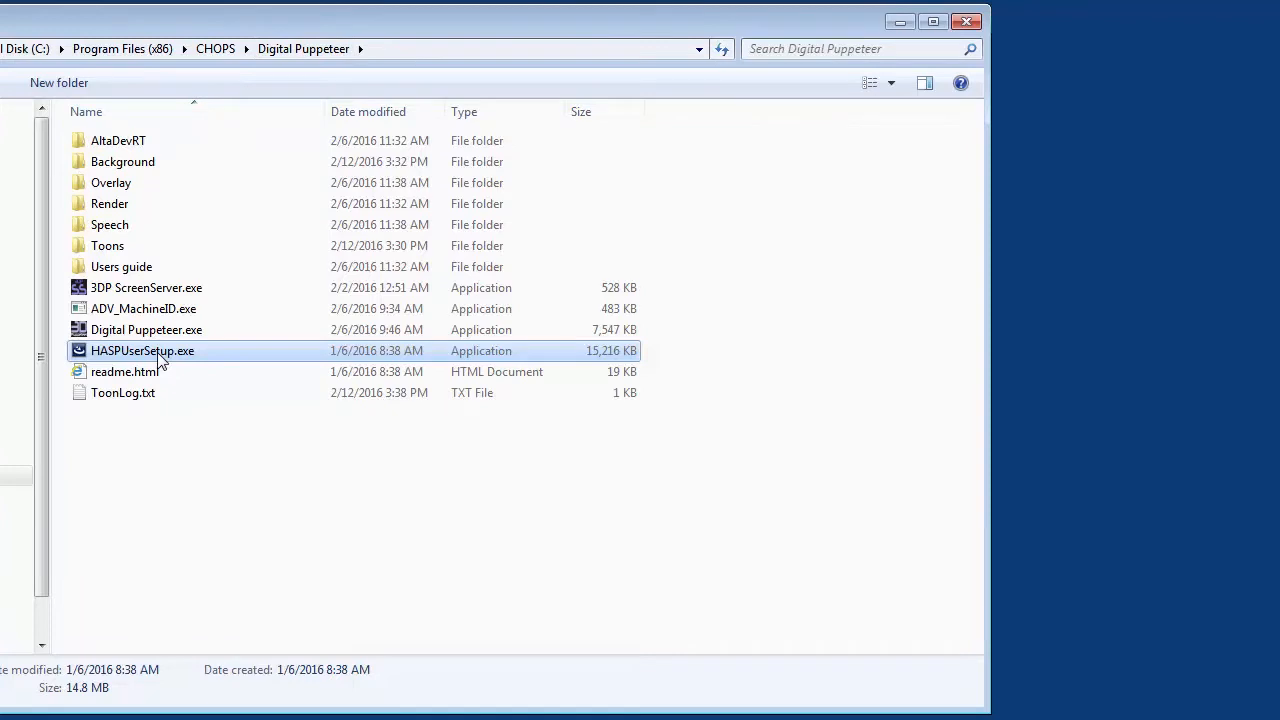
- Run HASPUserSetup.exe, accept the license, and install the Sentinel runtime to completion
double_click(142, 350)
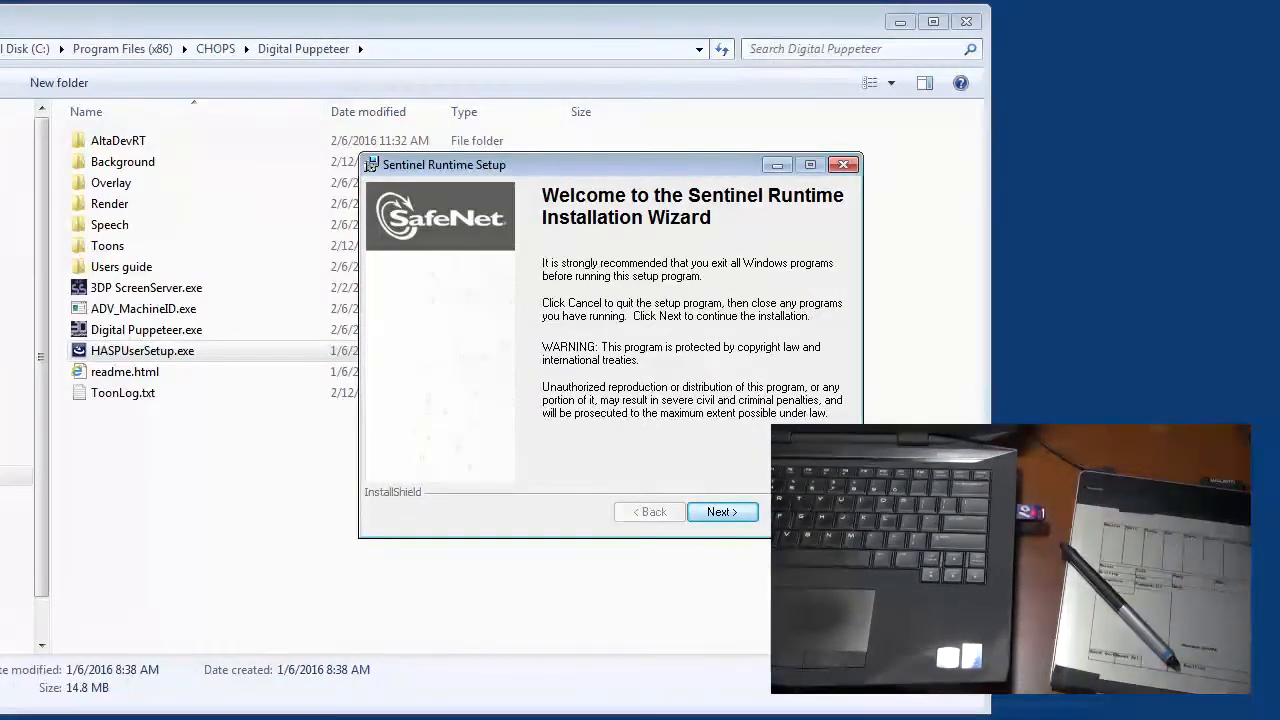
left_click(722, 511)
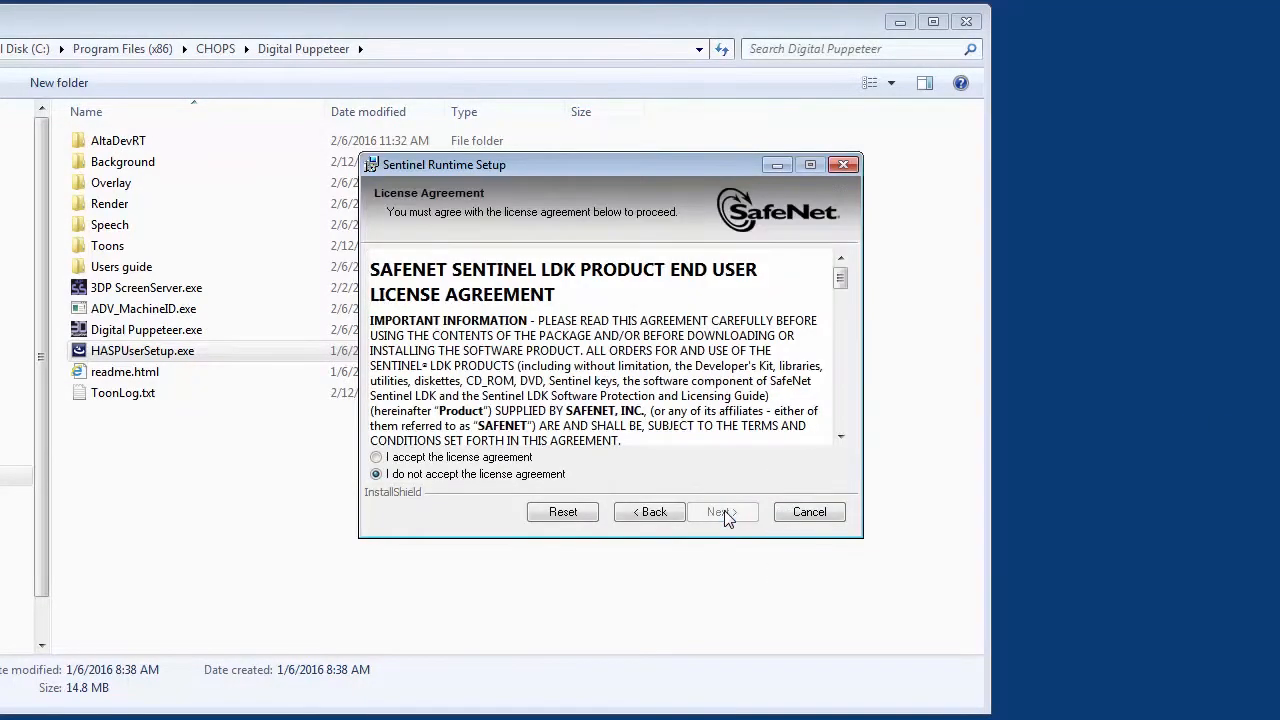
left_click(375, 457)
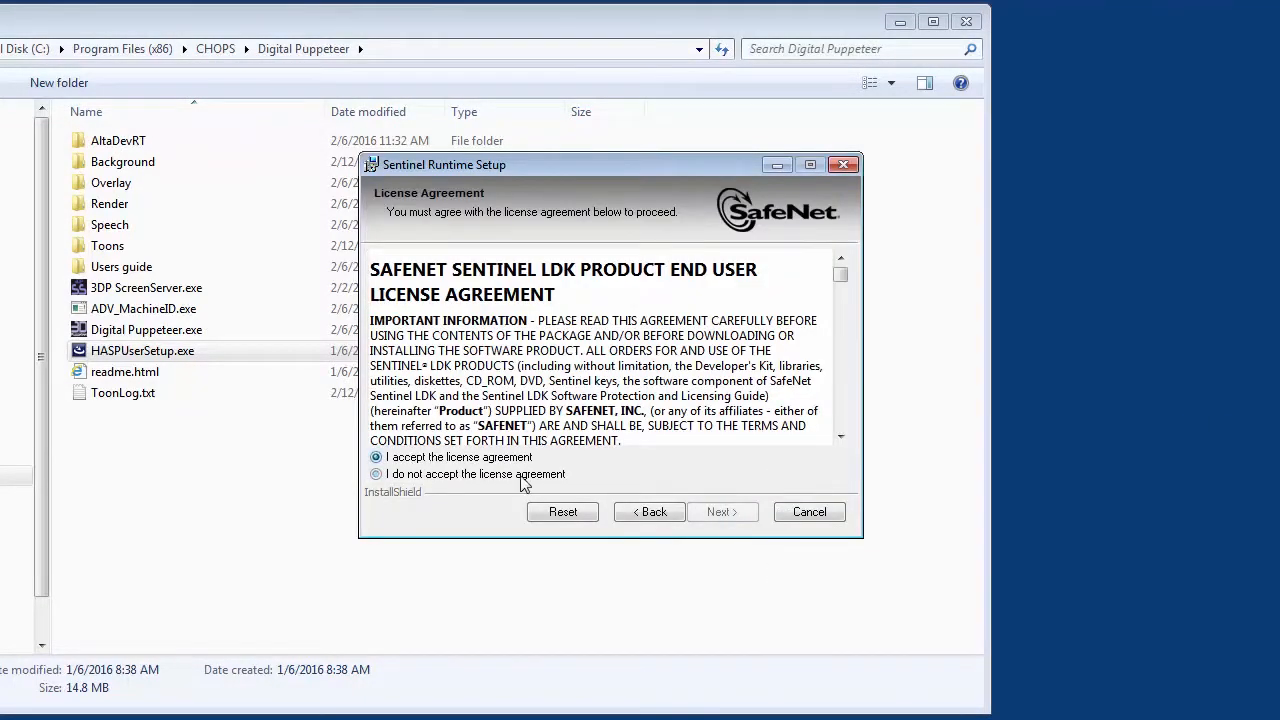
left_click(722, 511)
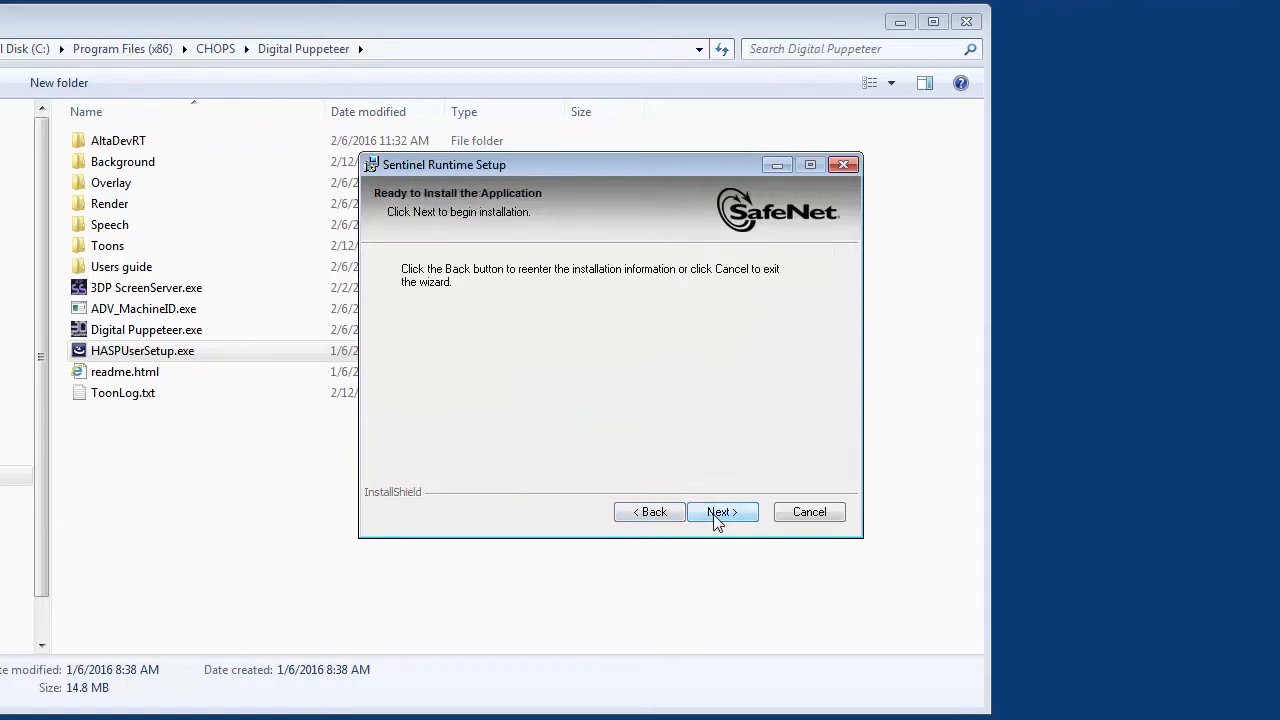
left_click(721, 511)
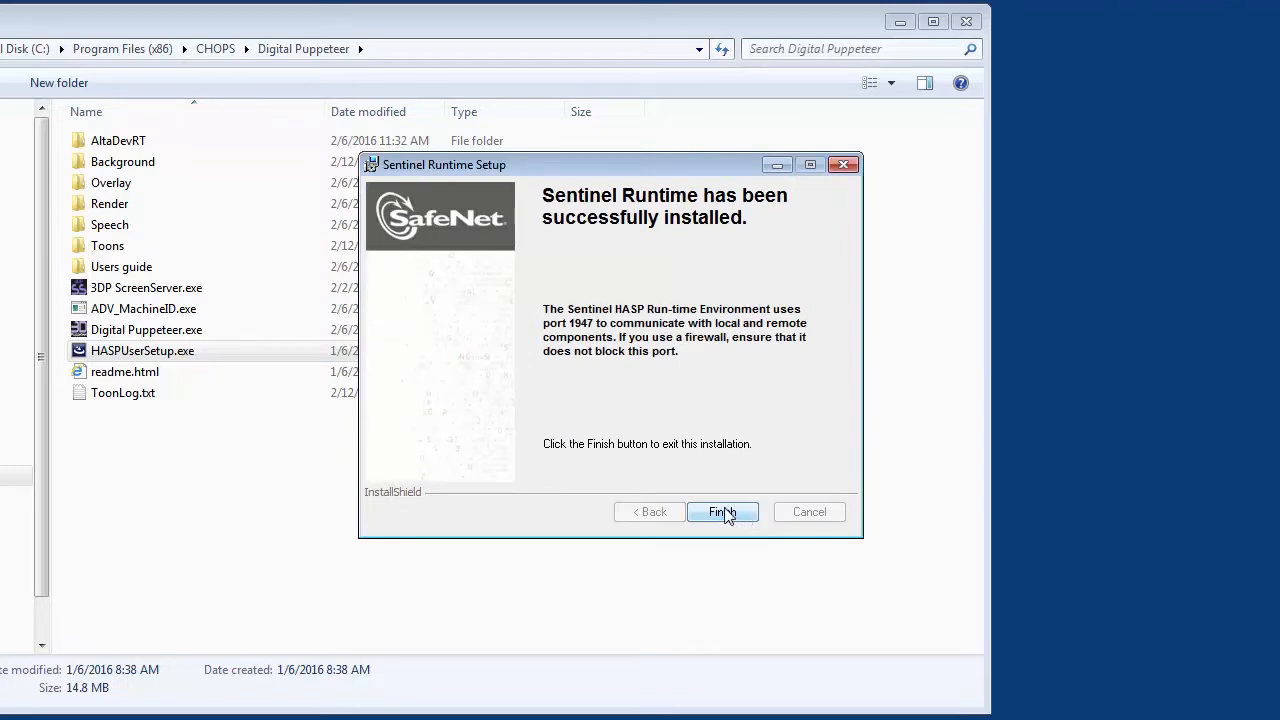
left_click(722, 511)
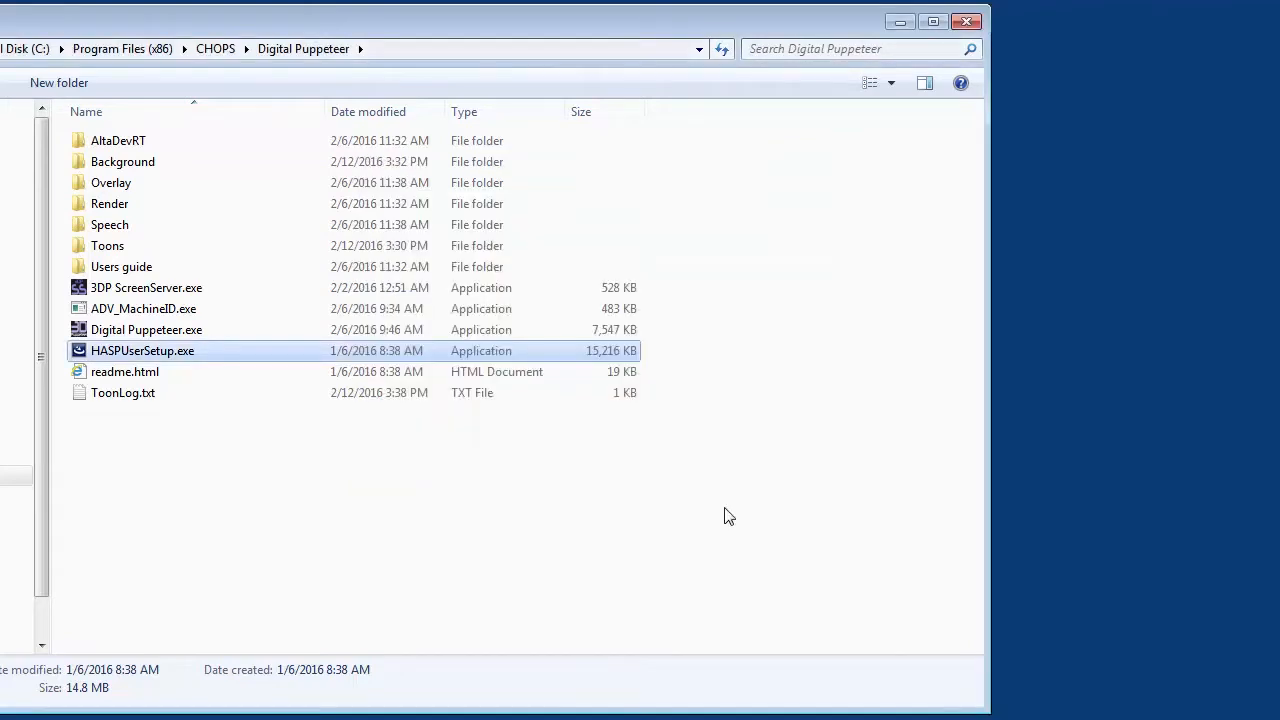
- Run ADV_MachineID.exe and dismiss its machine ID message
left_click(143, 308)
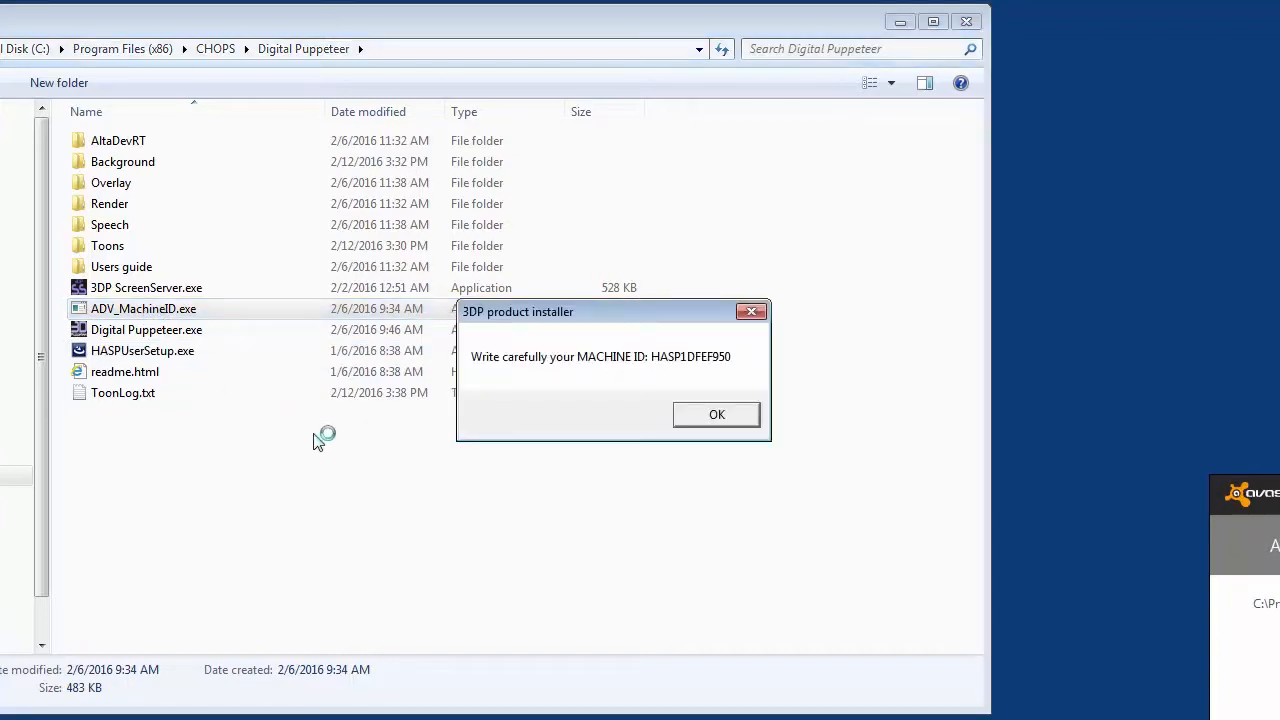
mouse_move(600, 455)
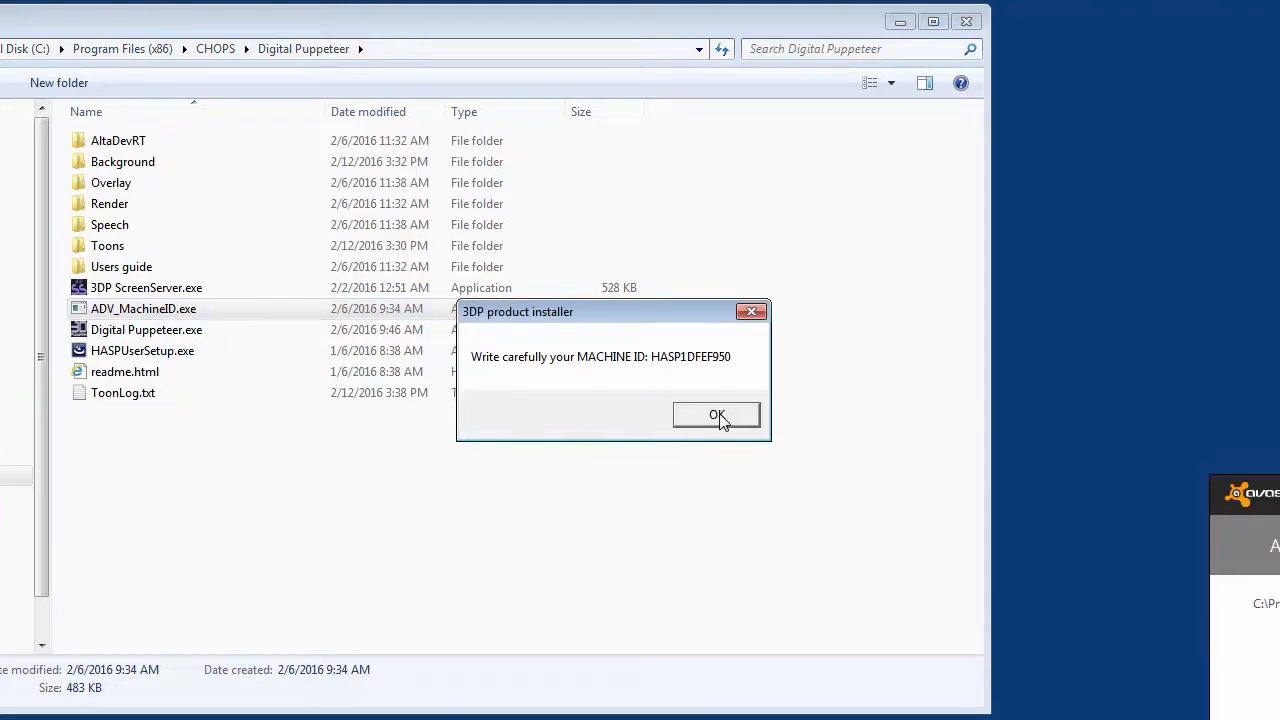
left_click(716, 415)
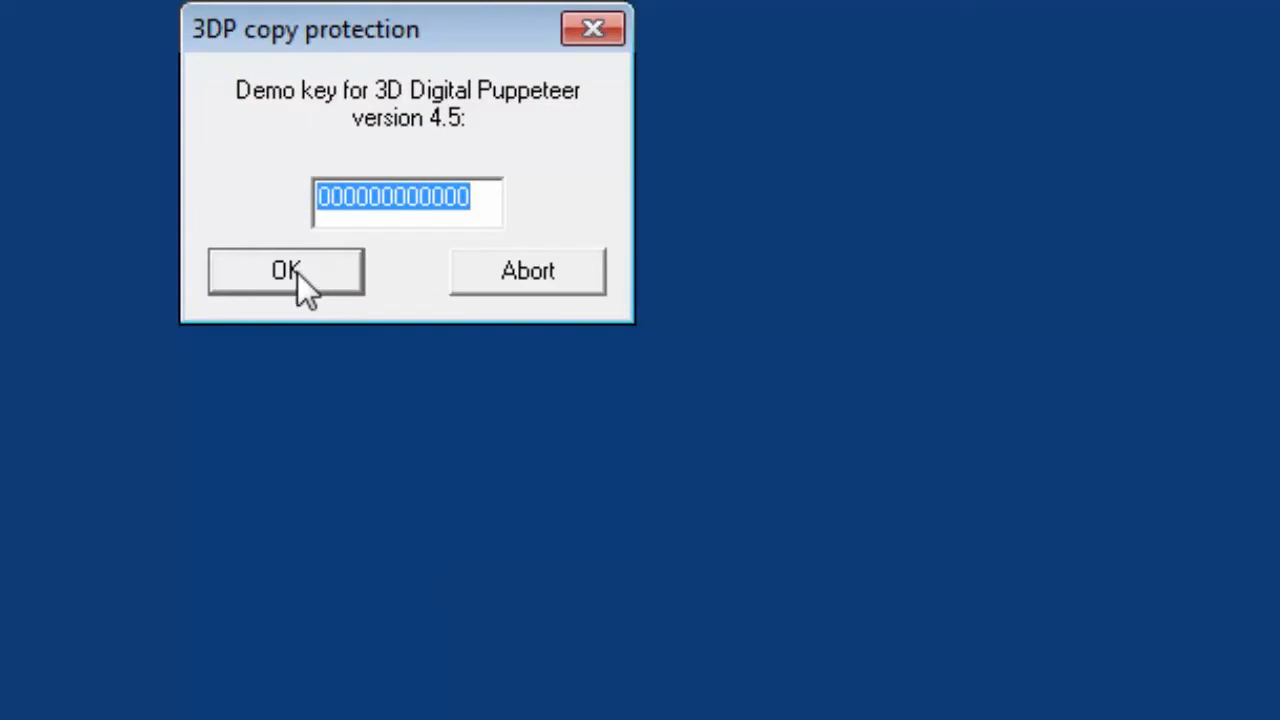
- Accept the version 4.5 demo key, select Babyg, and accept Babyg's demo key
left_click(285, 271)
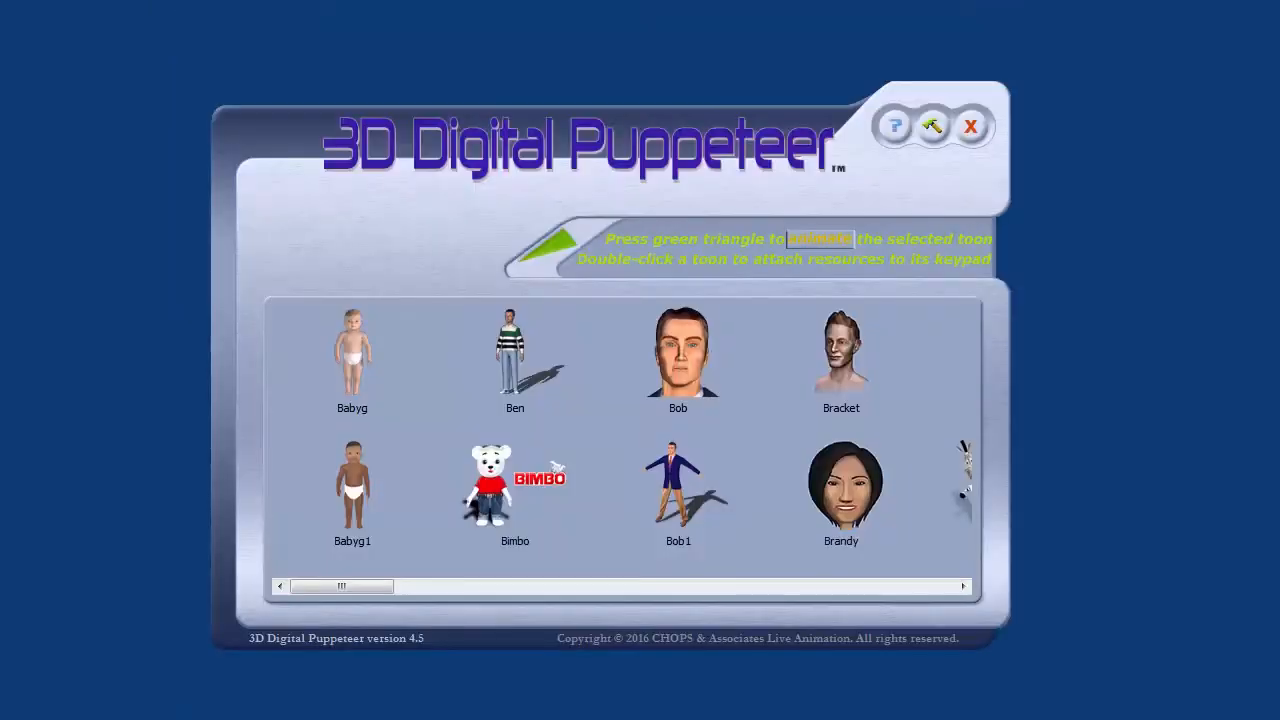
left_click(351, 355)
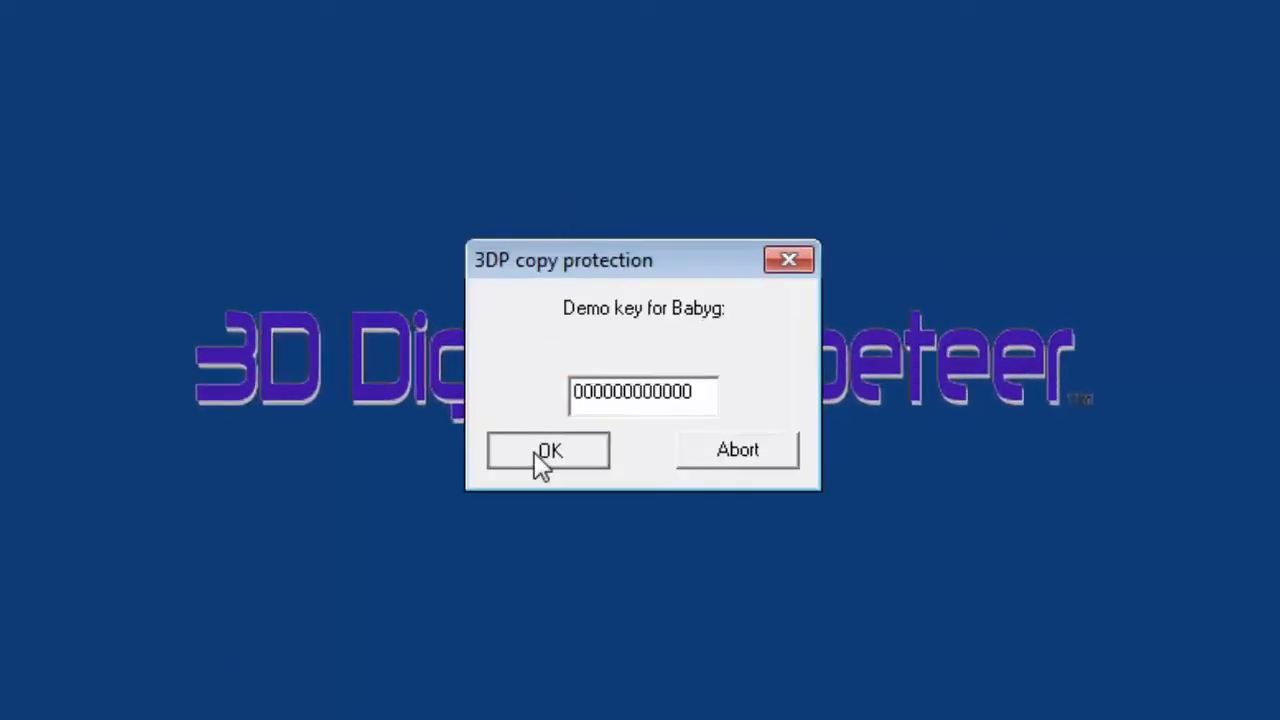
left_click(548, 450)
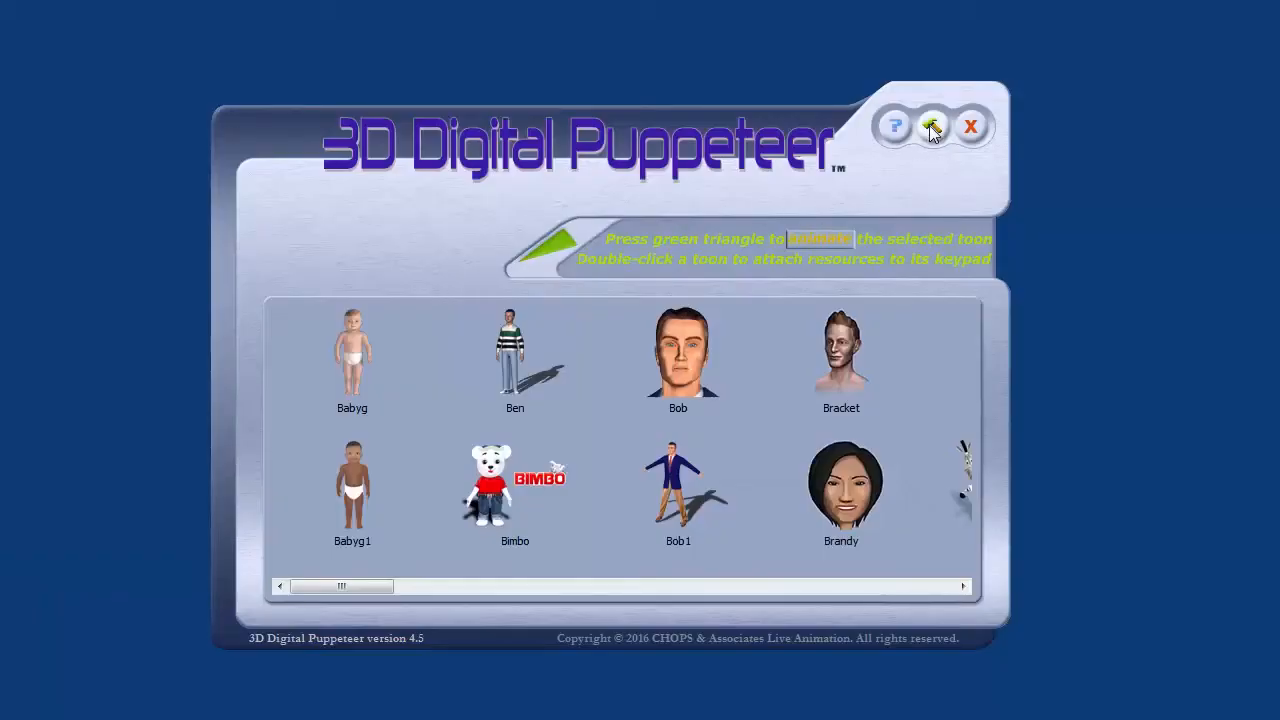
- Review controller, Joystick eye controls, display resolution and antialiasing level in Settings
left_click(931, 125)
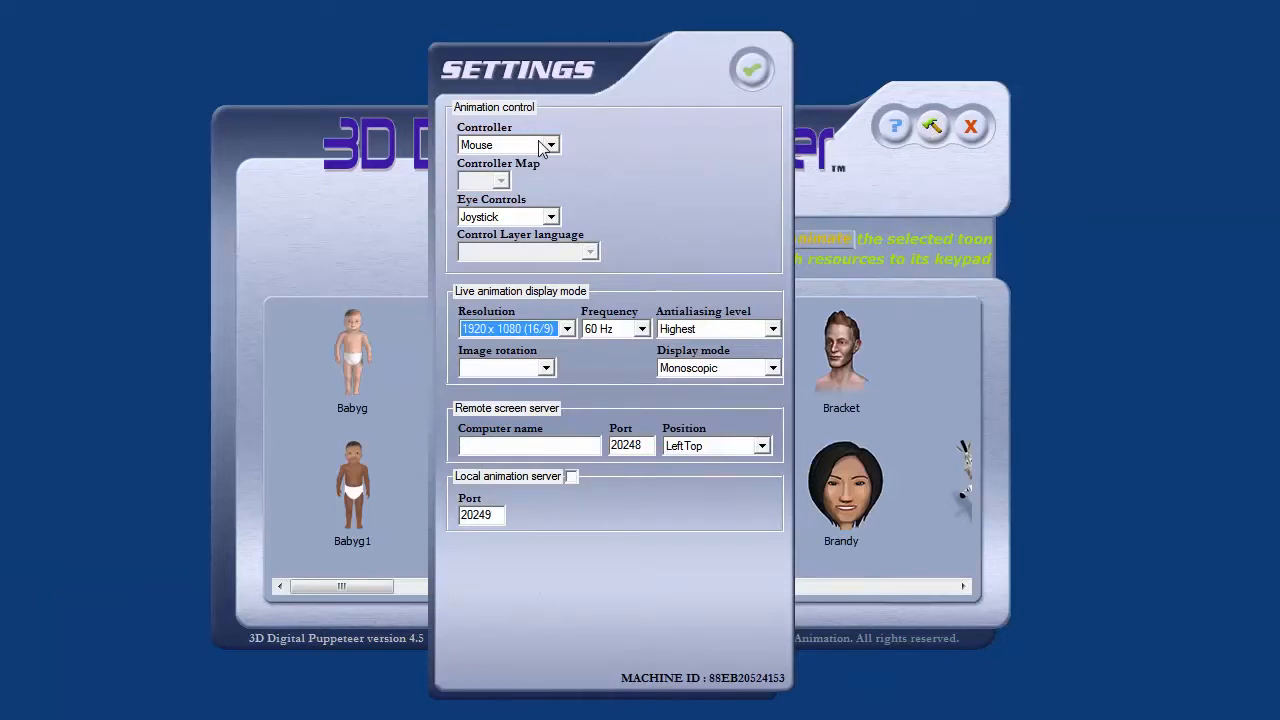
left_click(550, 145)
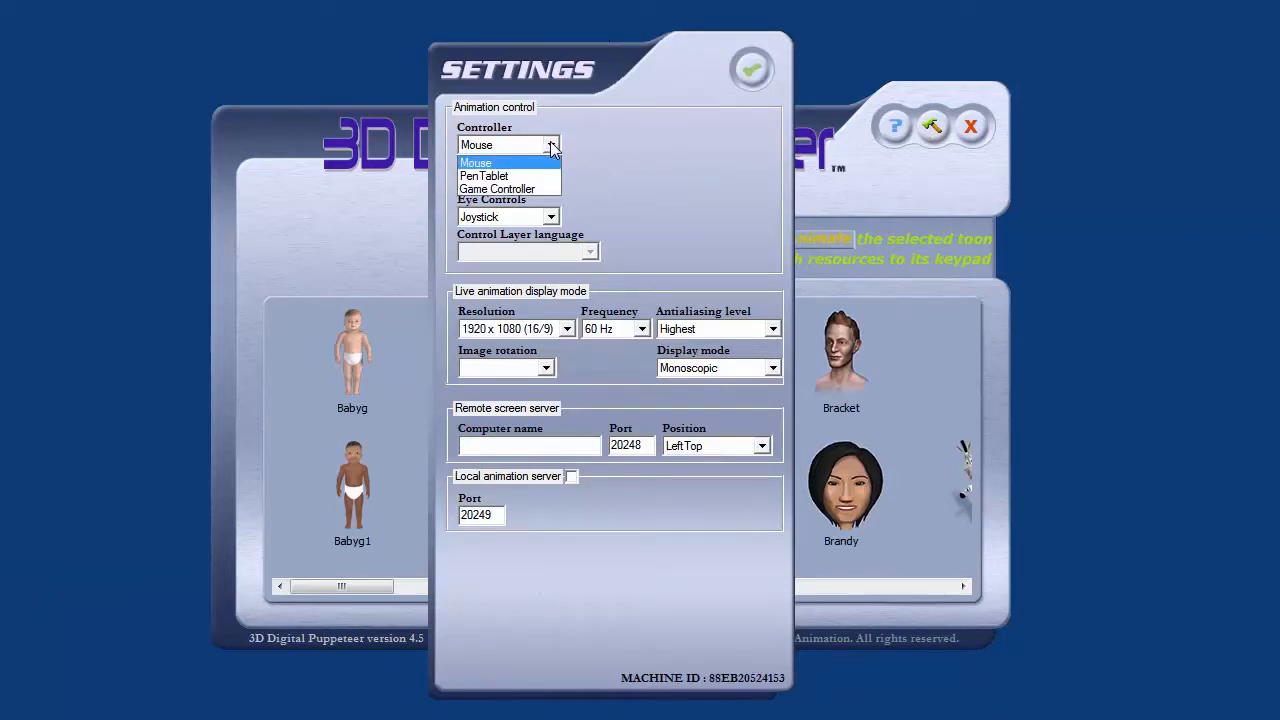
left_click(550, 217)
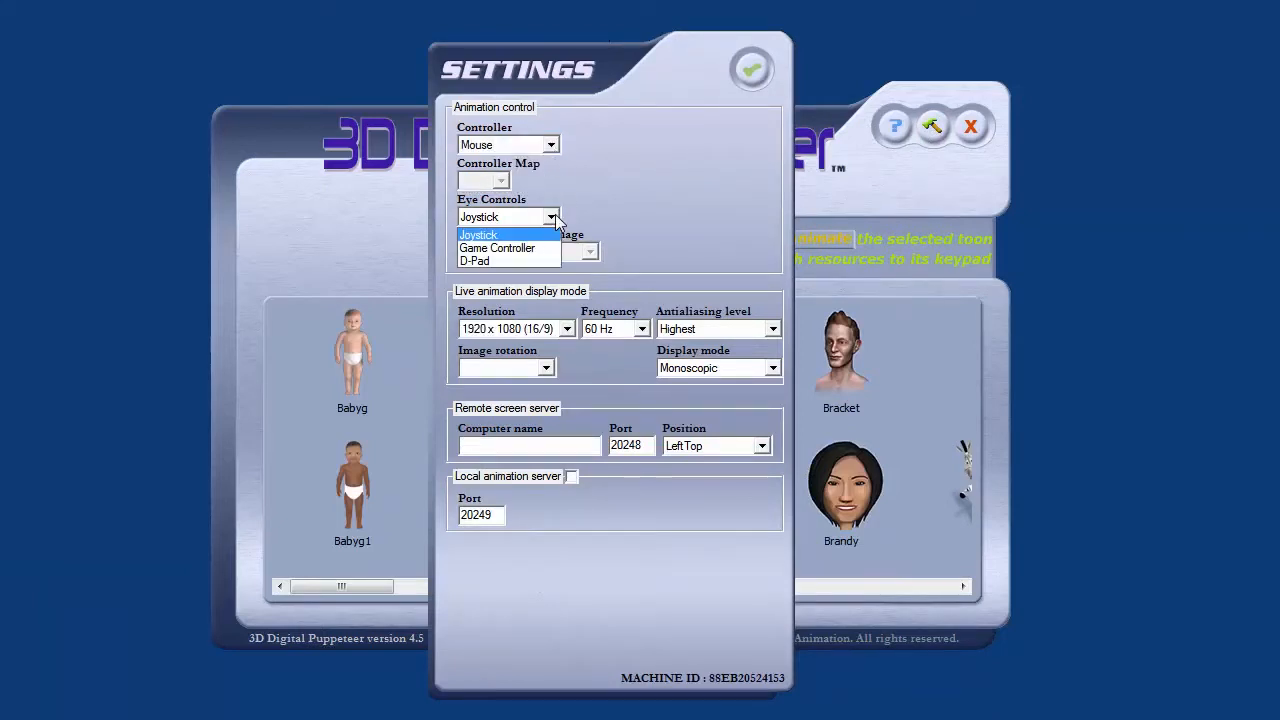
left_click(479, 234)
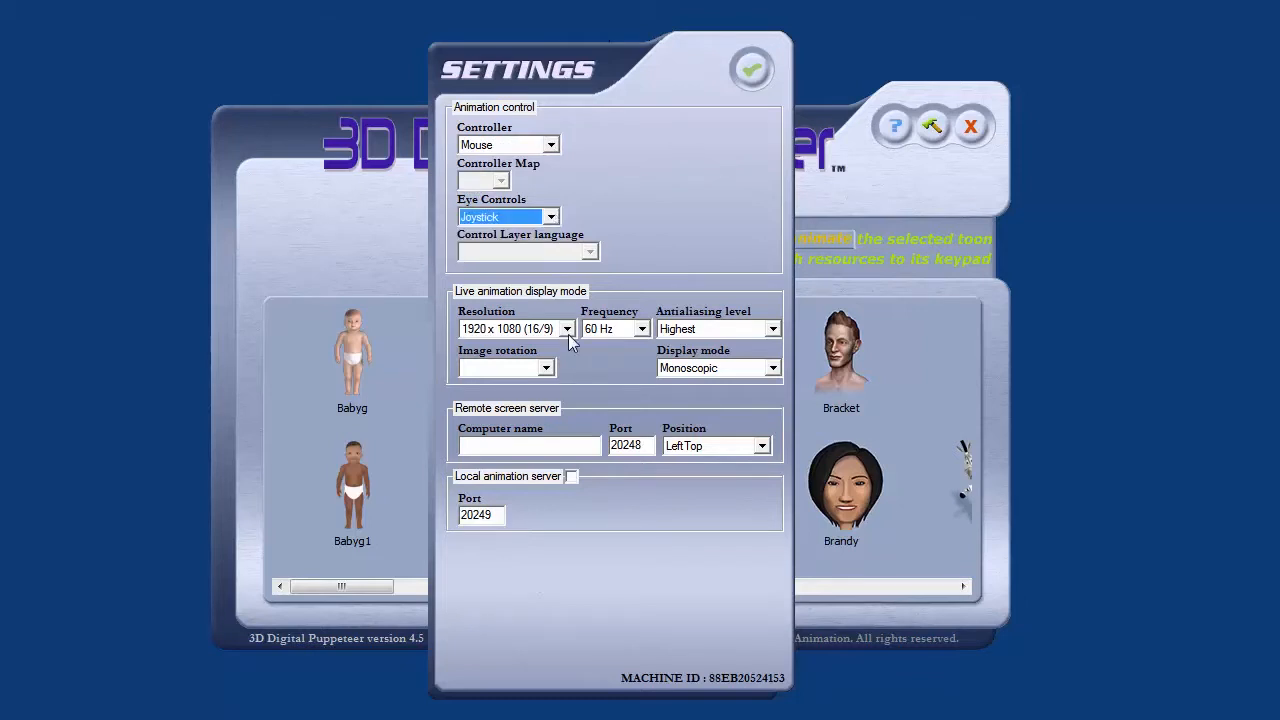
left_click(515, 328)
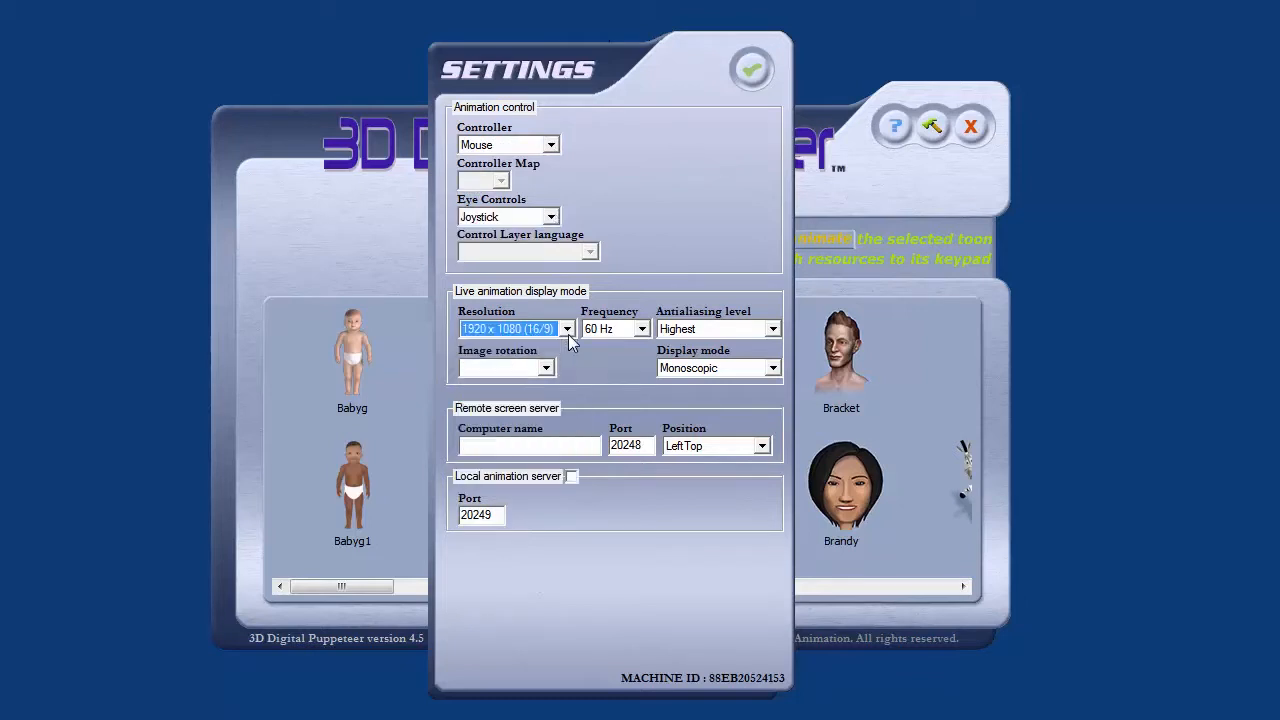
left_click(771, 328)
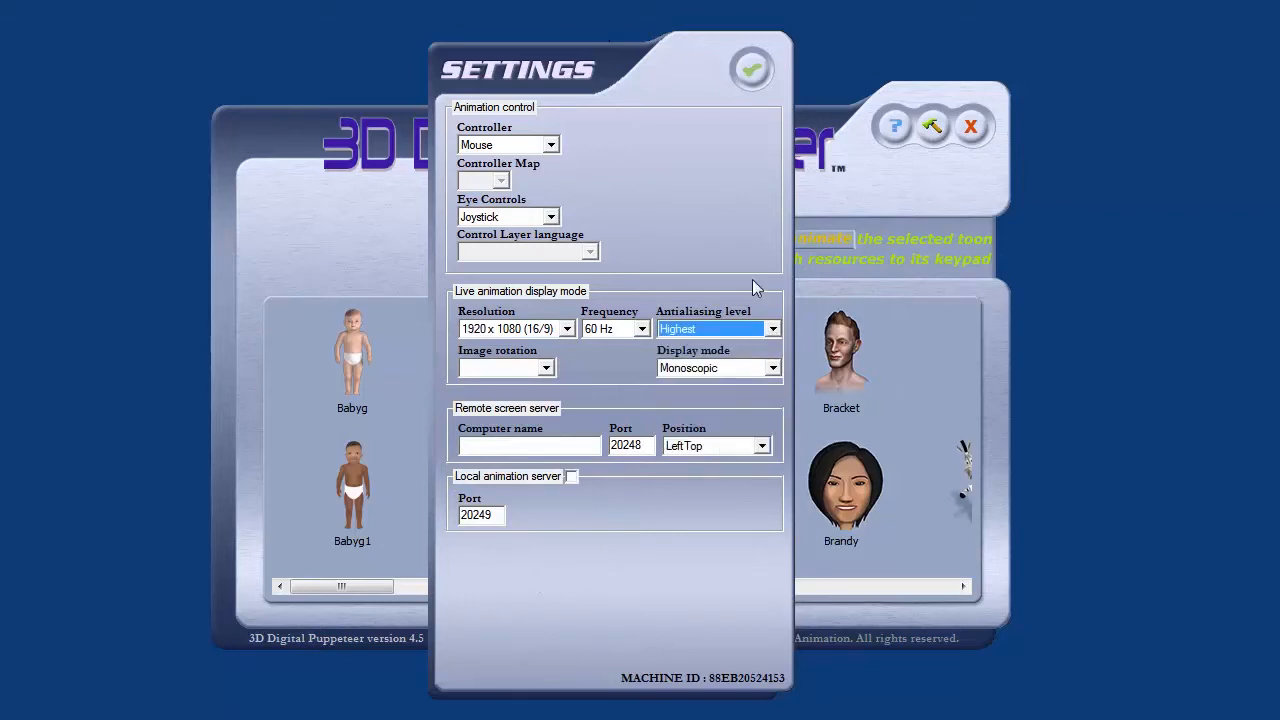
- Close Settings and scroll the gallery over to the fish toons, including Morphe
left_click(751, 68)
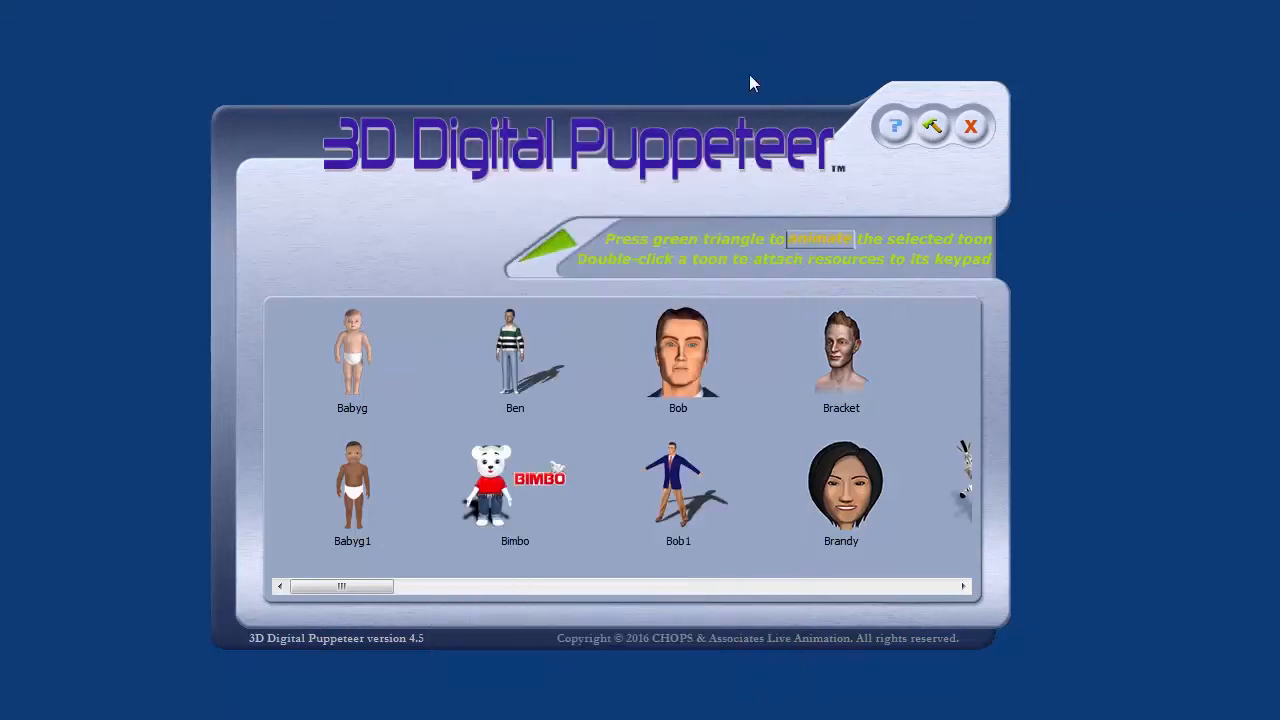
left_click_drag(342, 586, 355, 586)
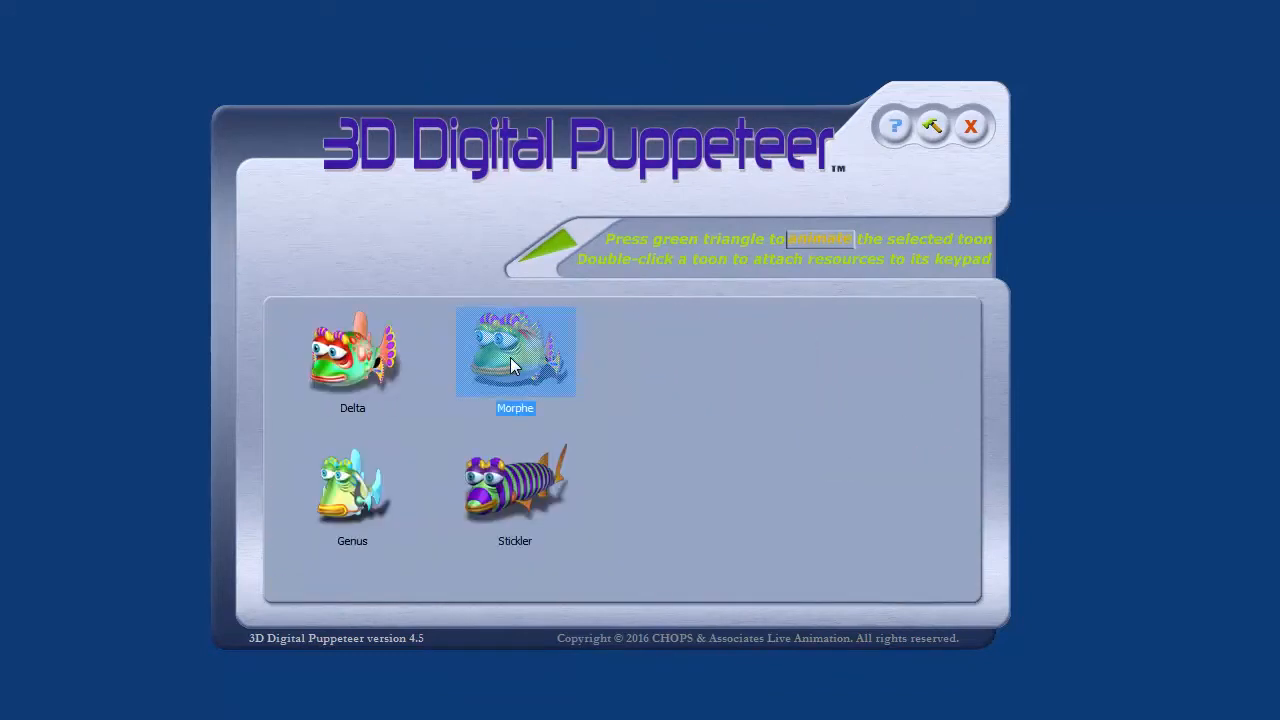
- Open Morphe's resource keypad and assign Reef_video.avi to slot 1
double_click(515, 352)
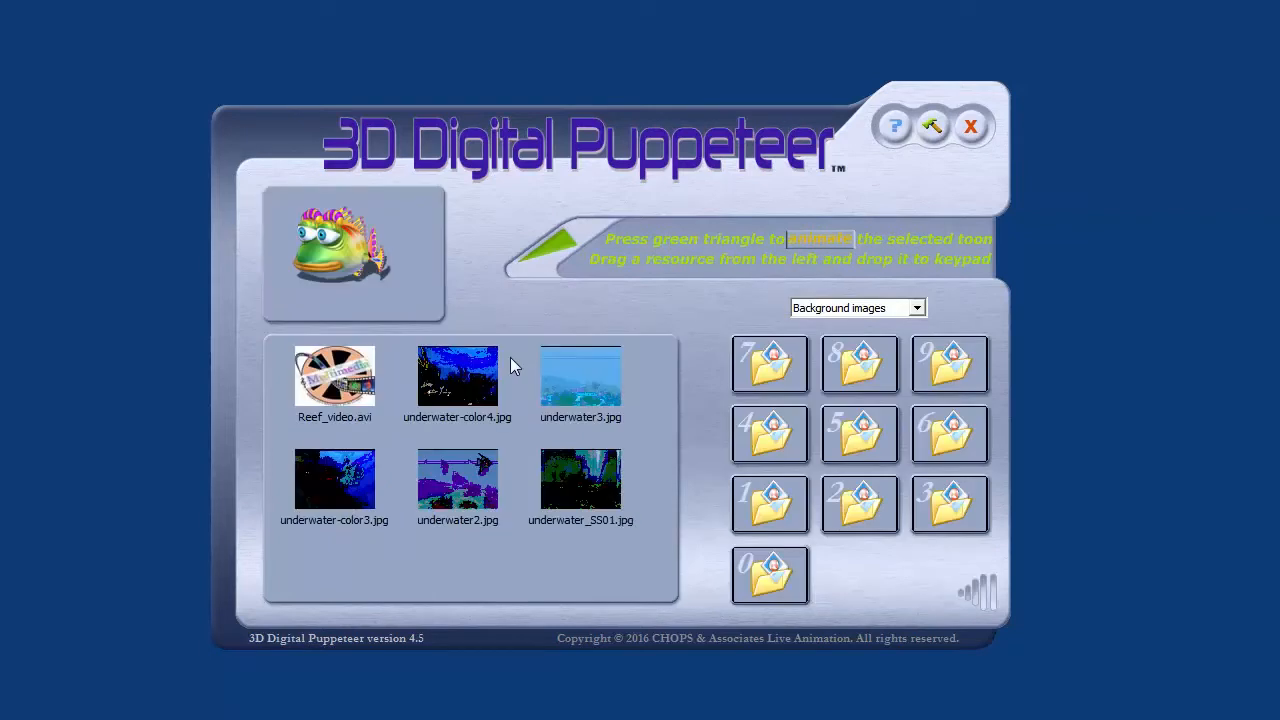
mouse_move(340, 378)
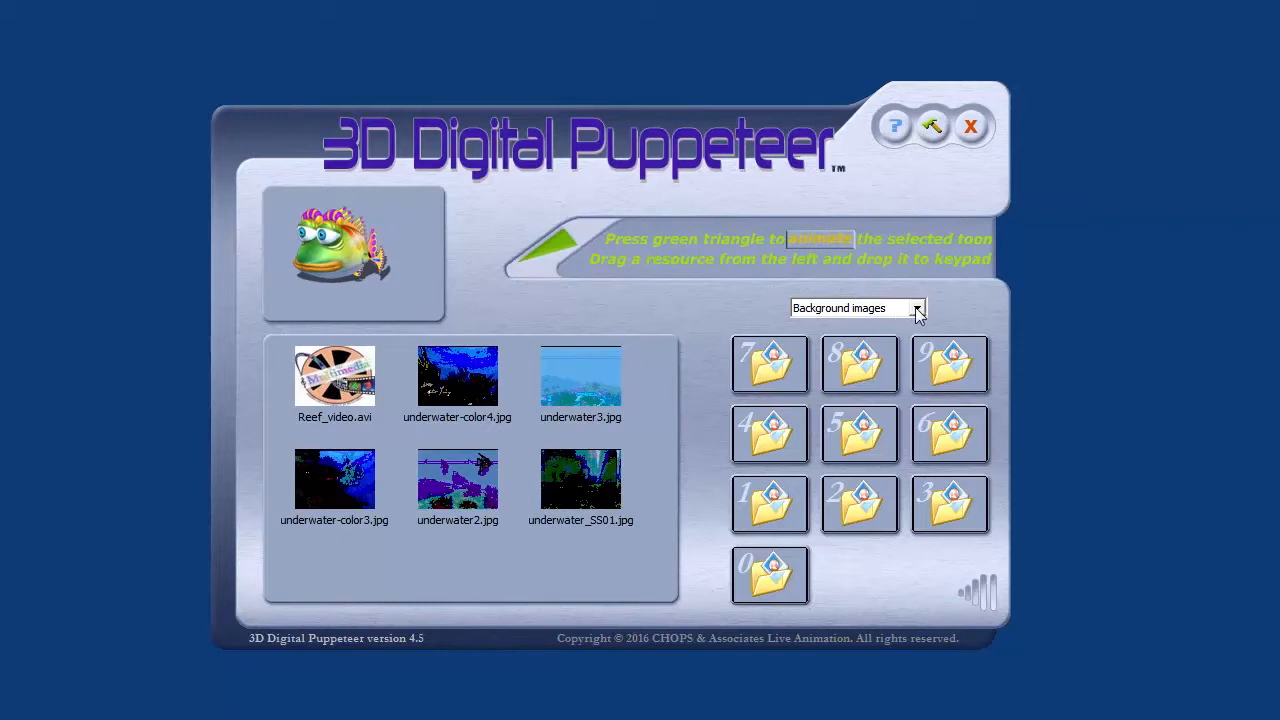
left_click(855, 307)
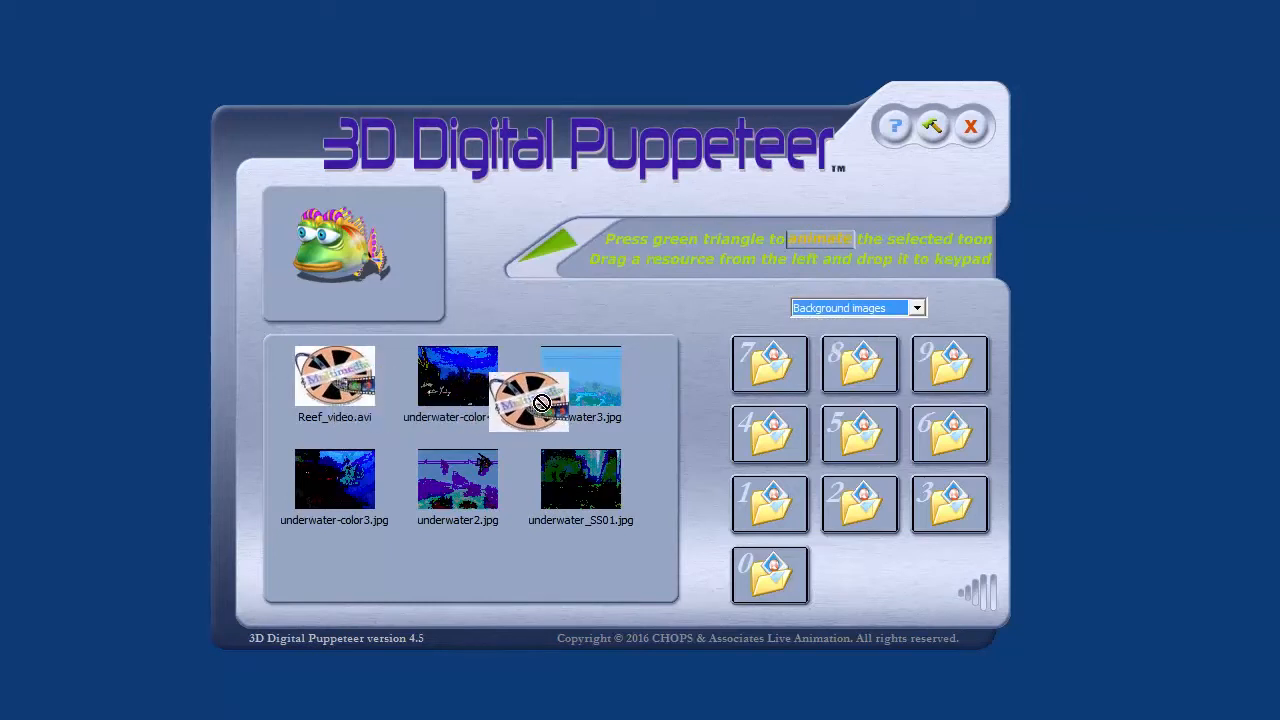
left_click_drag(540, 400, 770, 505)
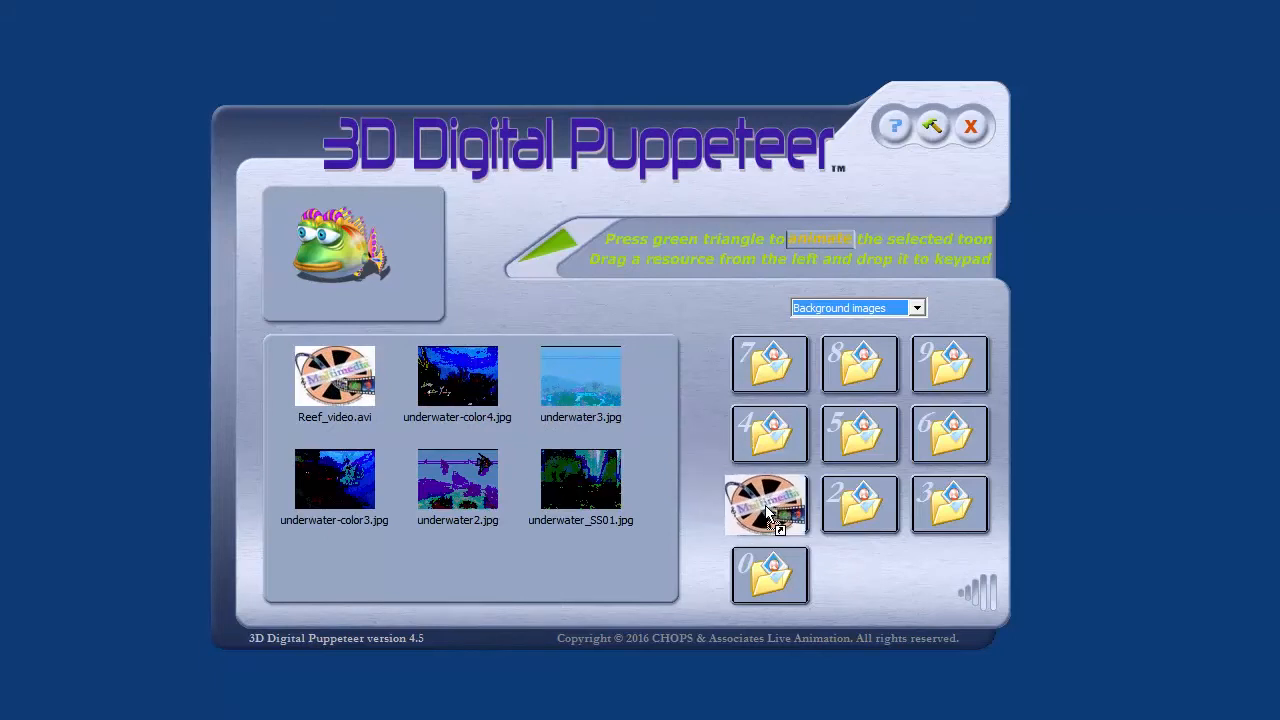
right_click(770, 505)
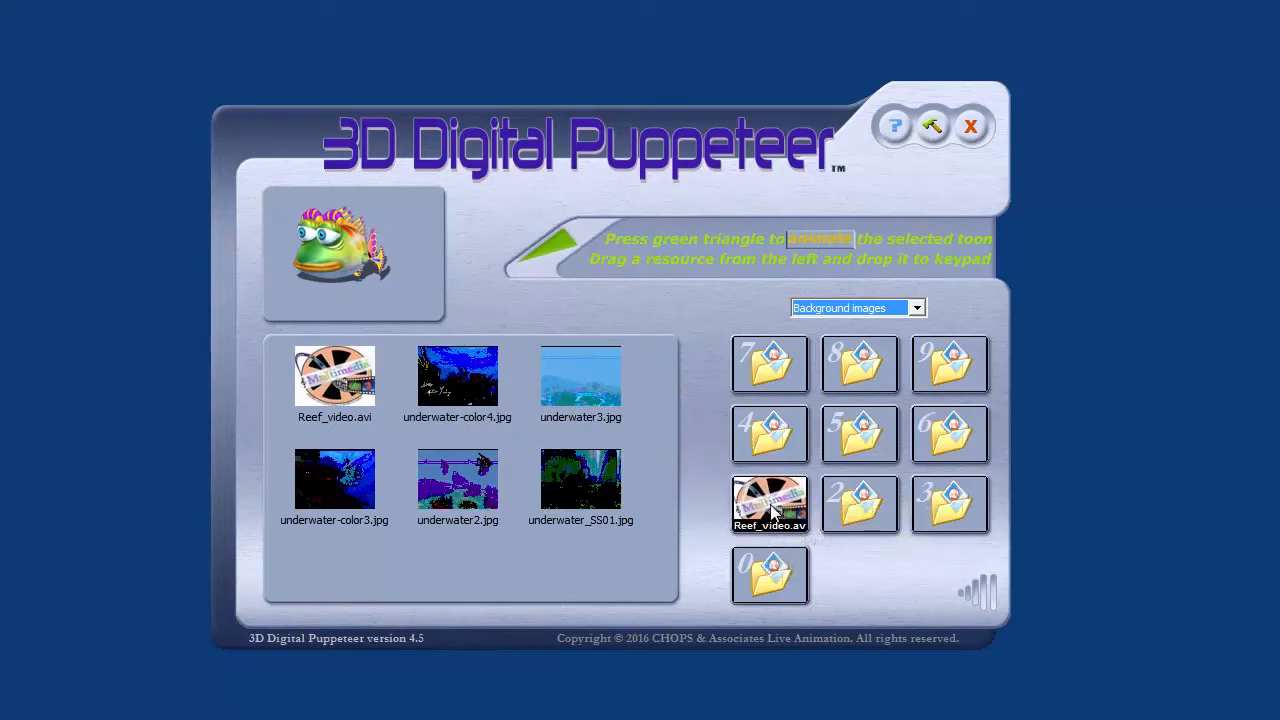
right_click(770, 505)
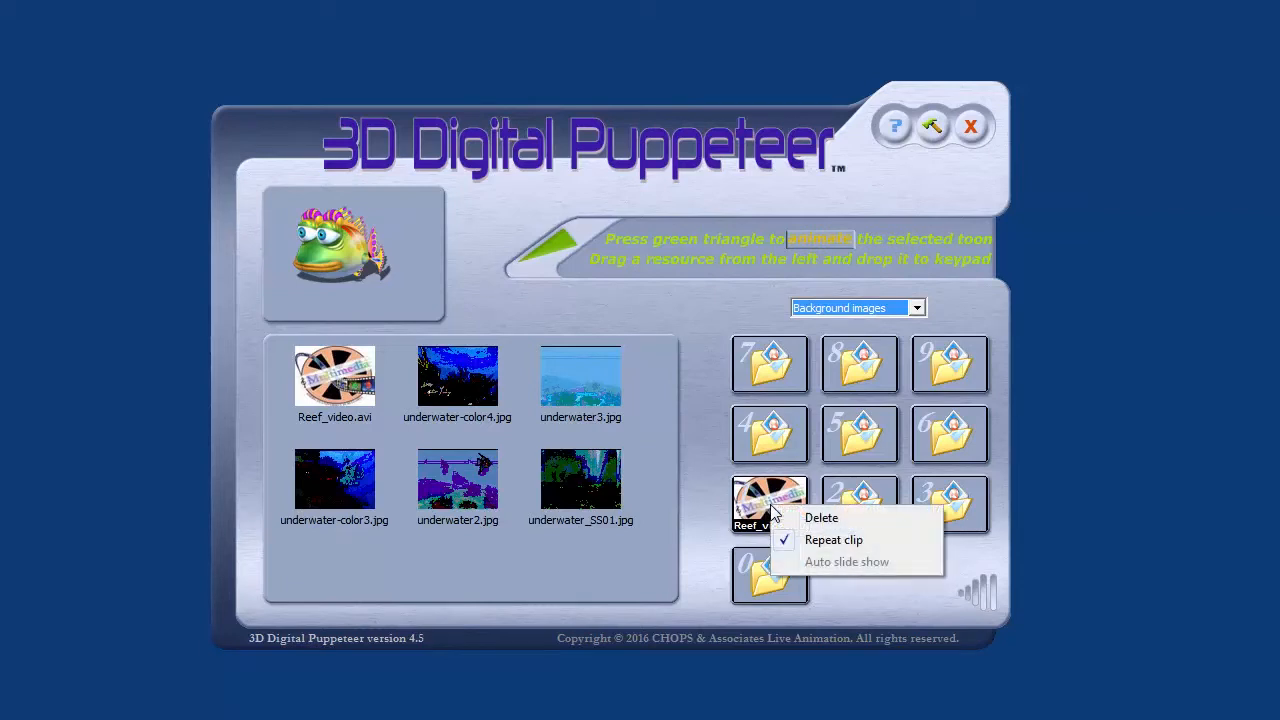
left_click(707, 487)
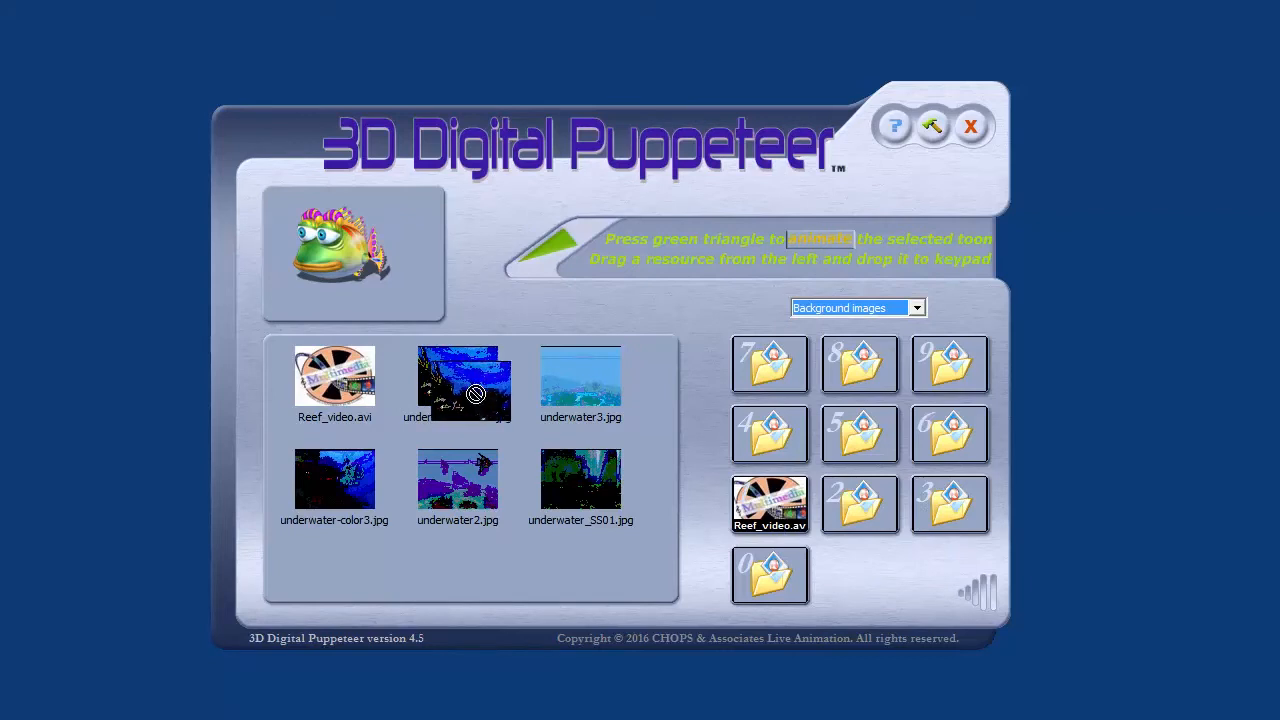
- Assign underwater-color4.jpg and replace underwater3 with underwater_SS01 on slot 3
left_click_drag(458, 375, 863, 505)
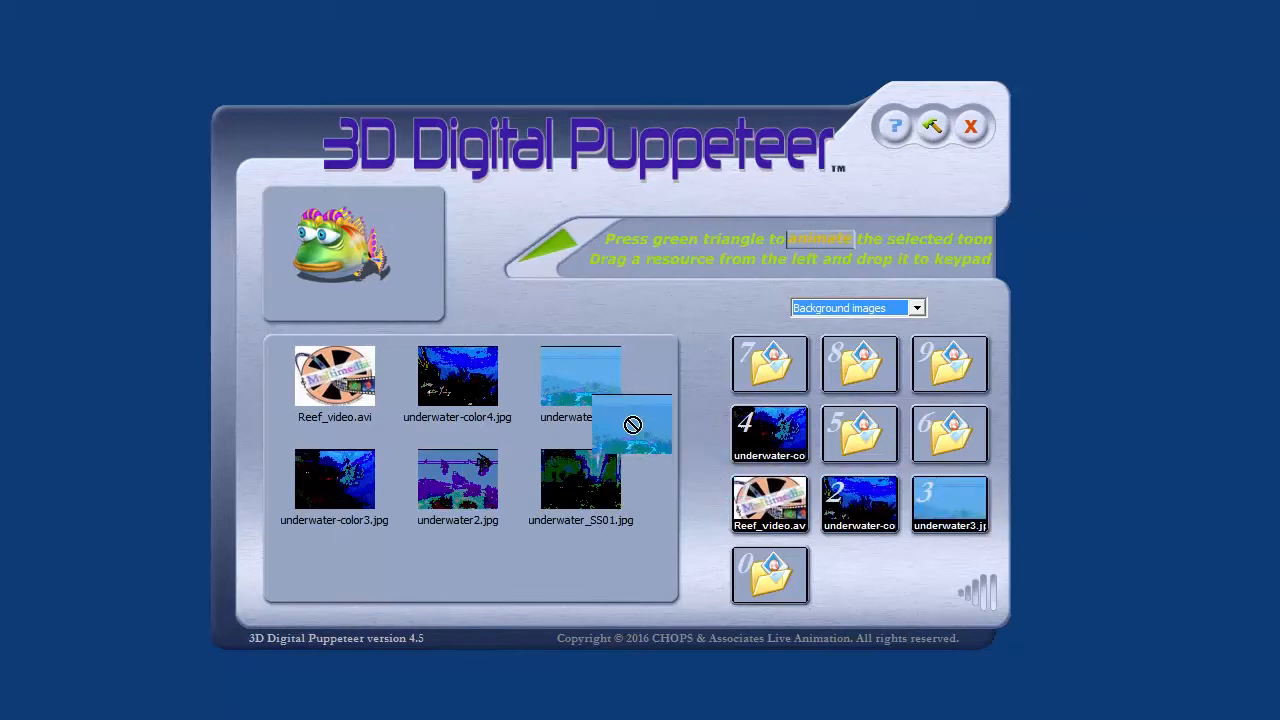
left_click_drag(581, 377, 948, 503)
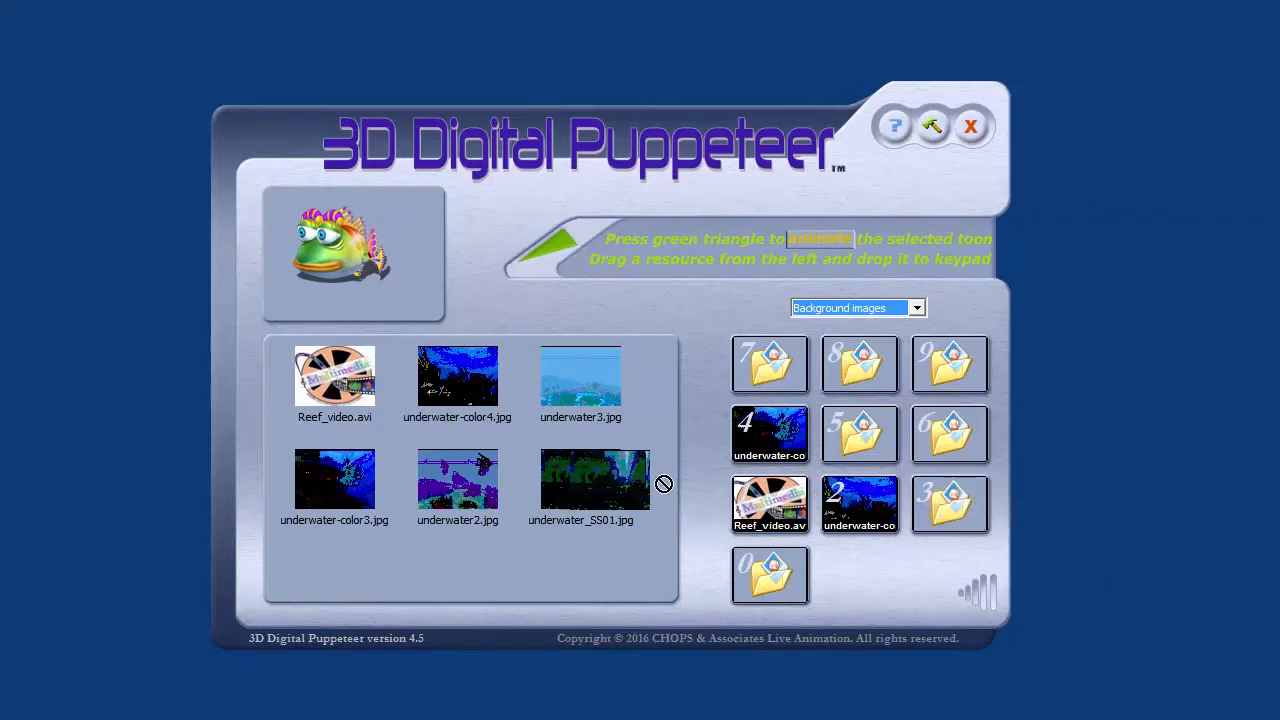
left_click_drag(581, 478, 951, 505)
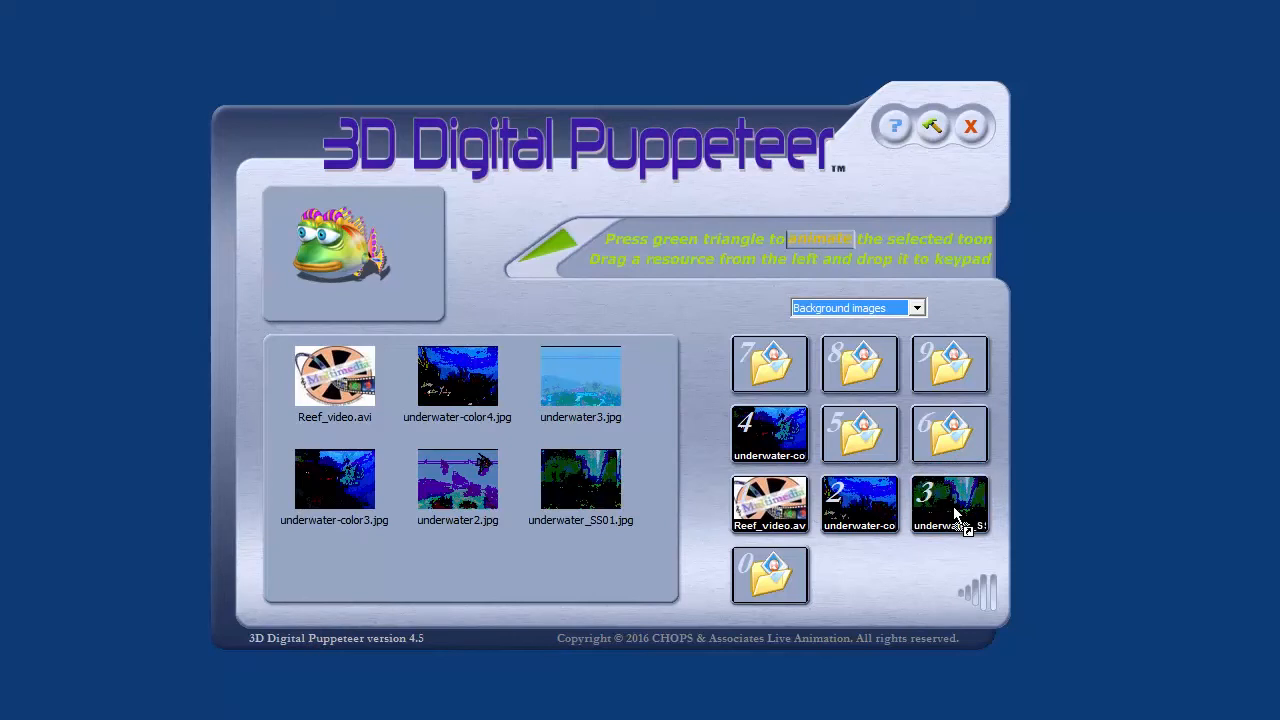
mouse_move(715, 313)
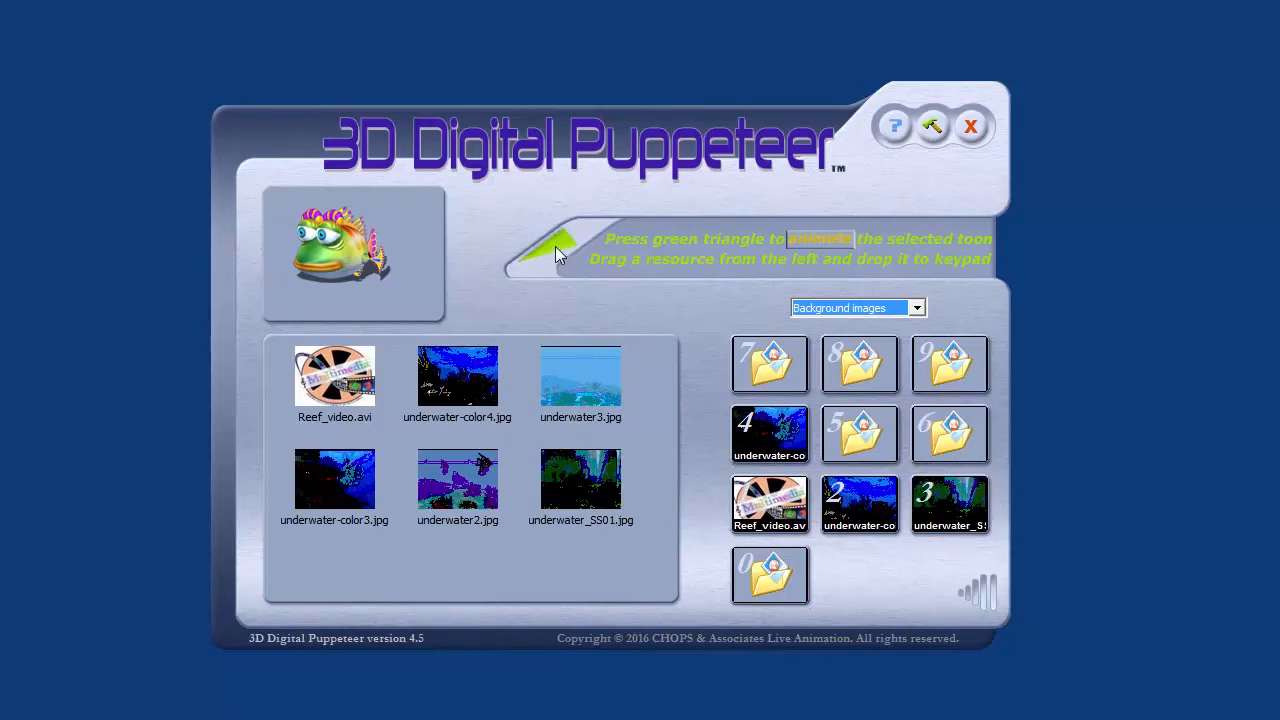
left_click(545, 248)
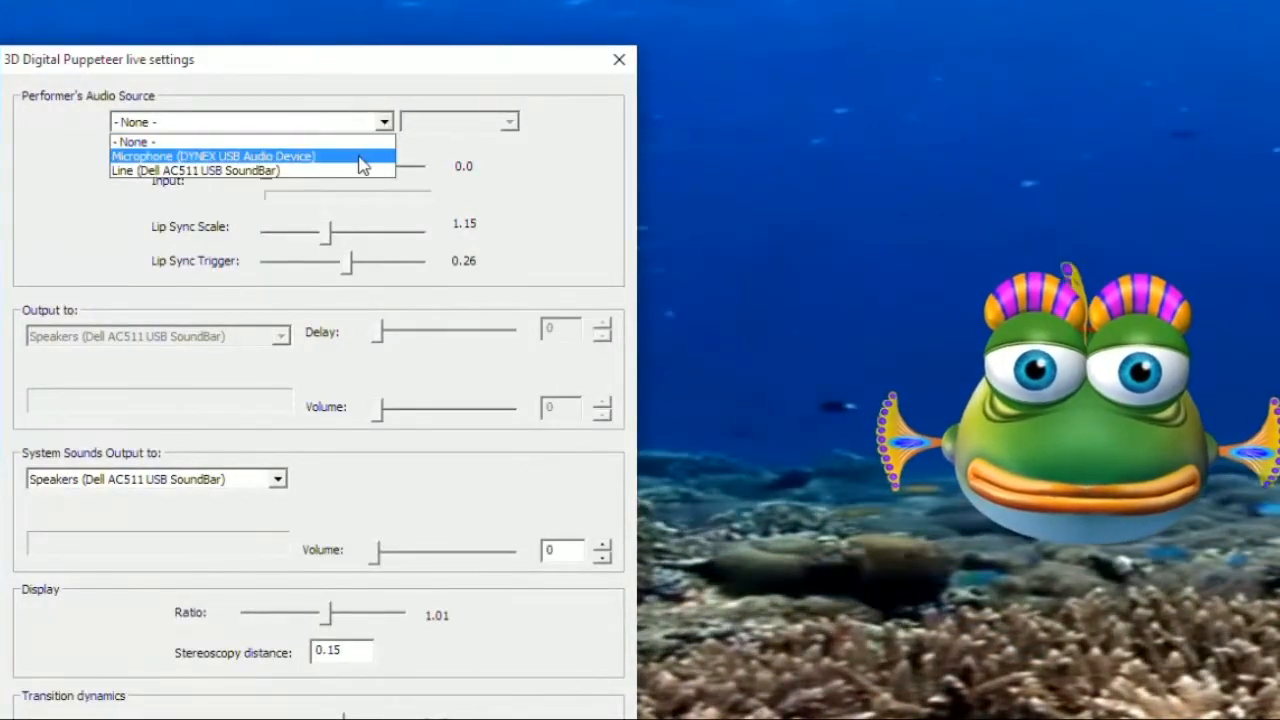
- Use the DYNEX USB microphone for lip sync and adjust the audio output volume slider
left_click(212, 156)
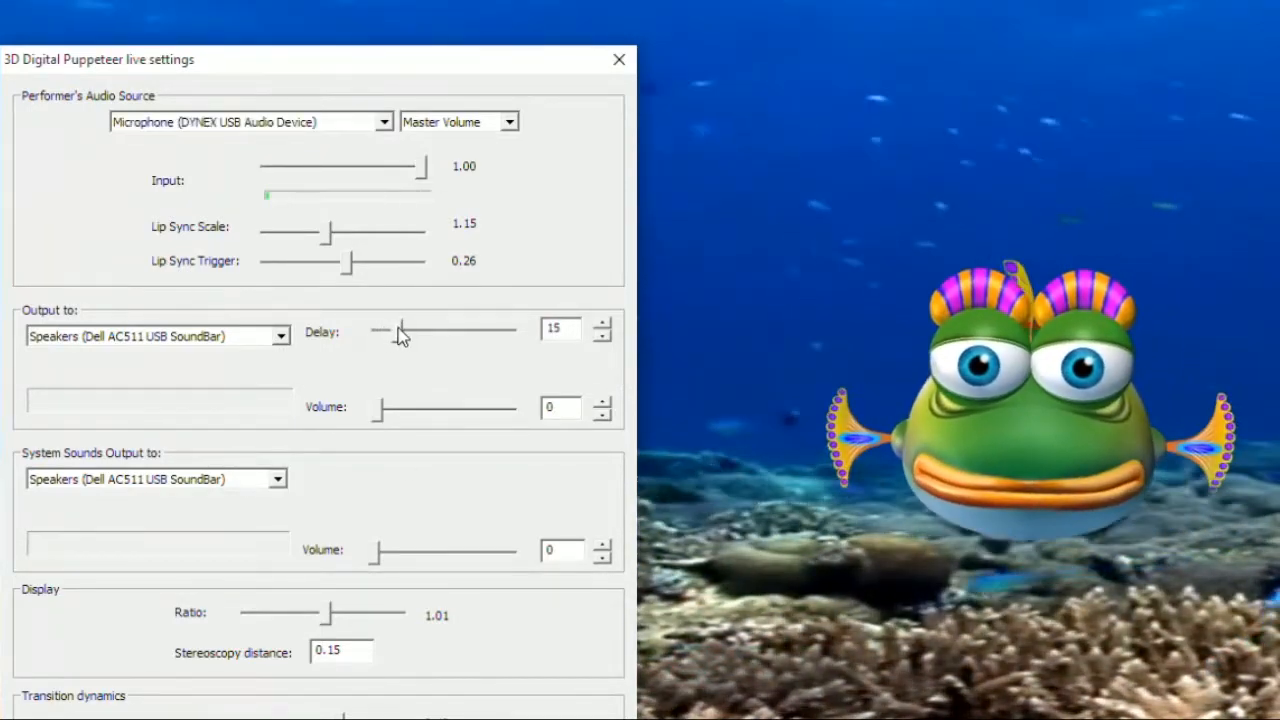
left_click_drag(378, 408, 410, 408)
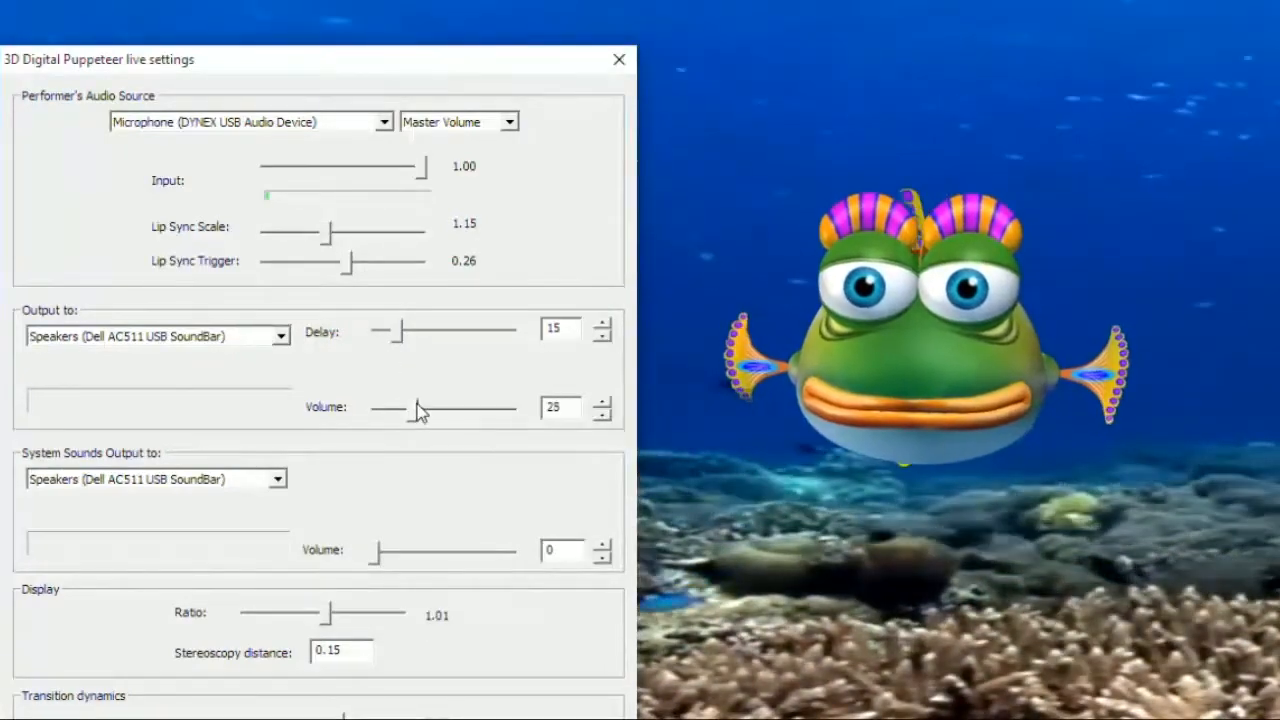
left_click_drag(420, 408, 408, 408)
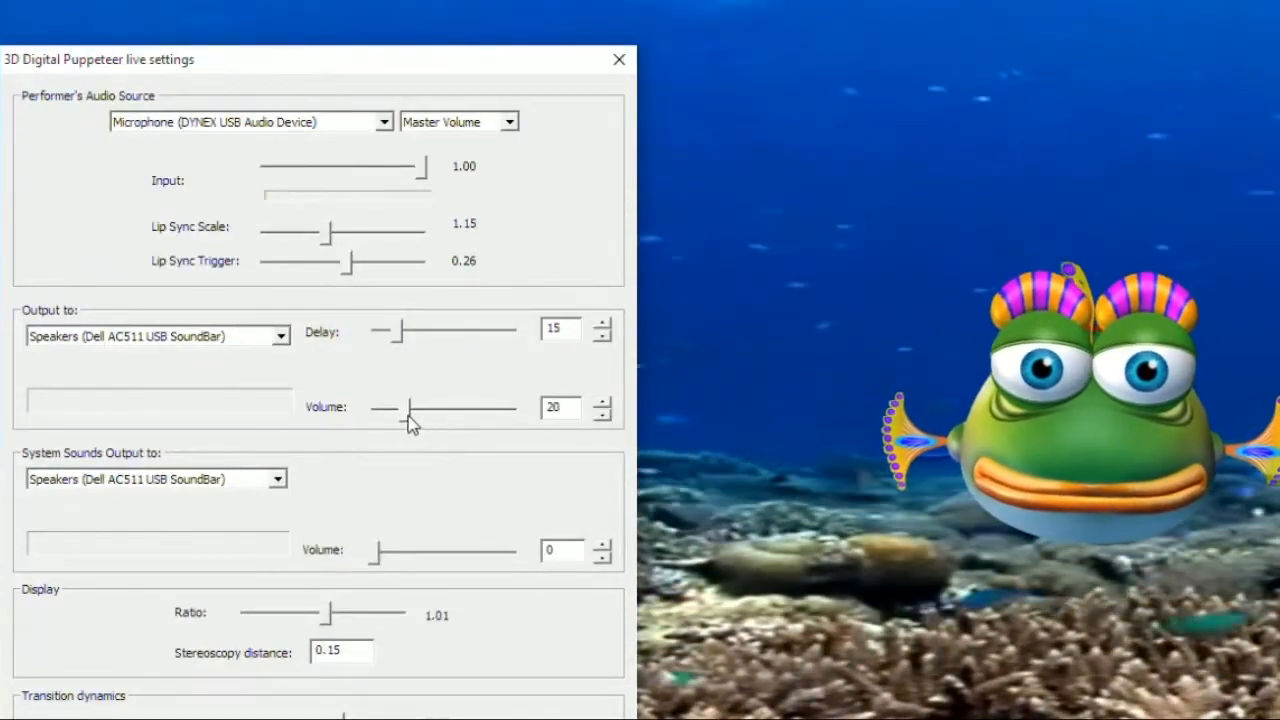
left_click_drag(410, 408, 378, 408)
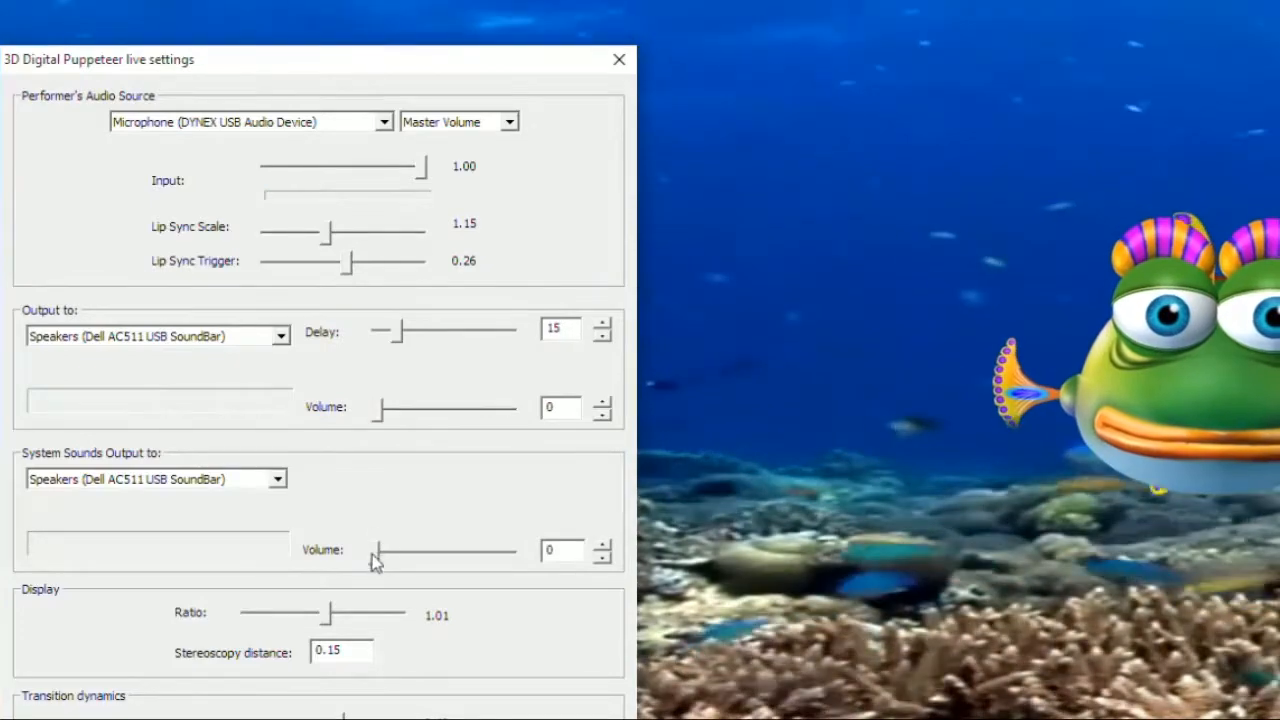
- Set the system sounds volume to 60 and the audio output volume to 67
left_click_drag(378, 550, 467, 550)
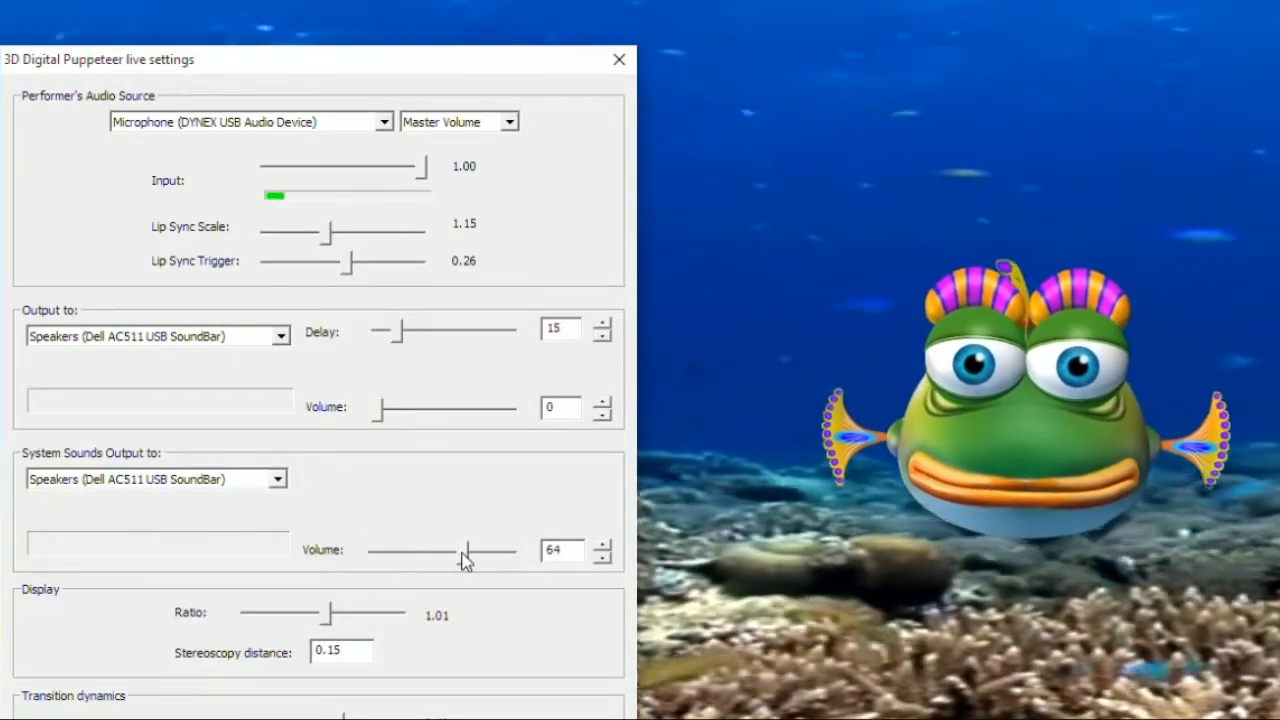
left_click_drag(465, 550, 385, 550)
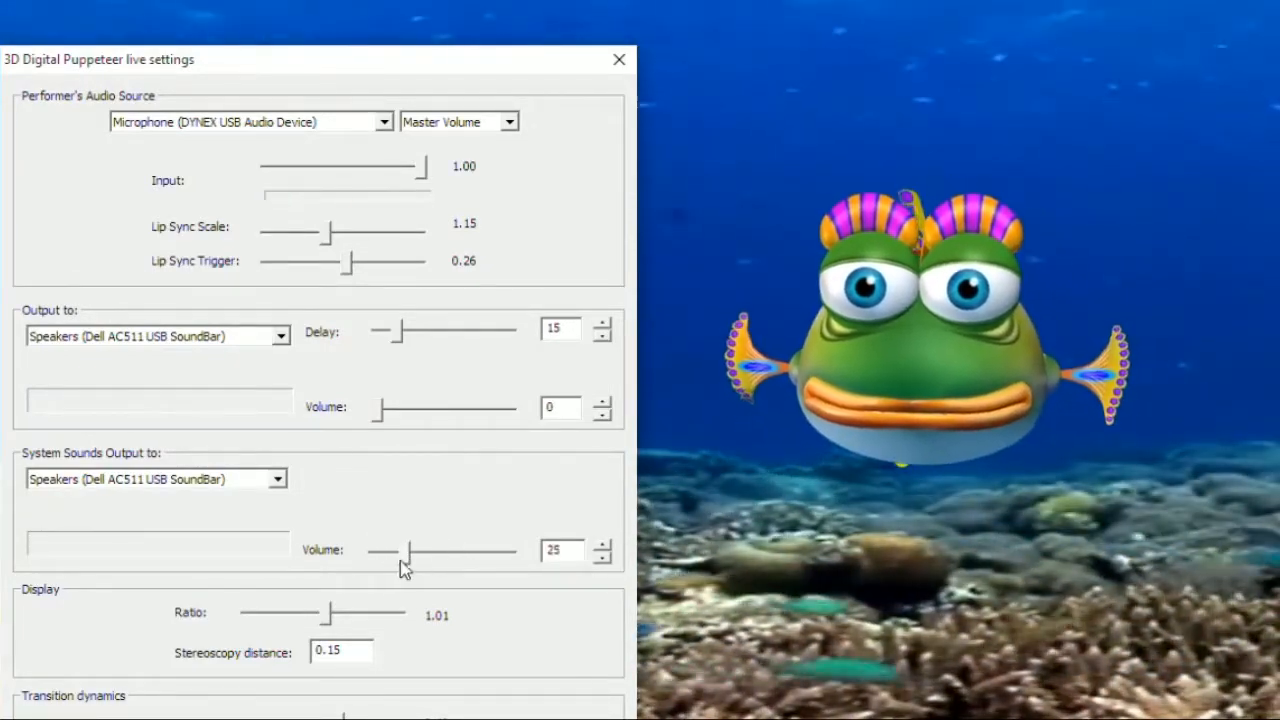
left_click_drag(412, 550, 398, 550)
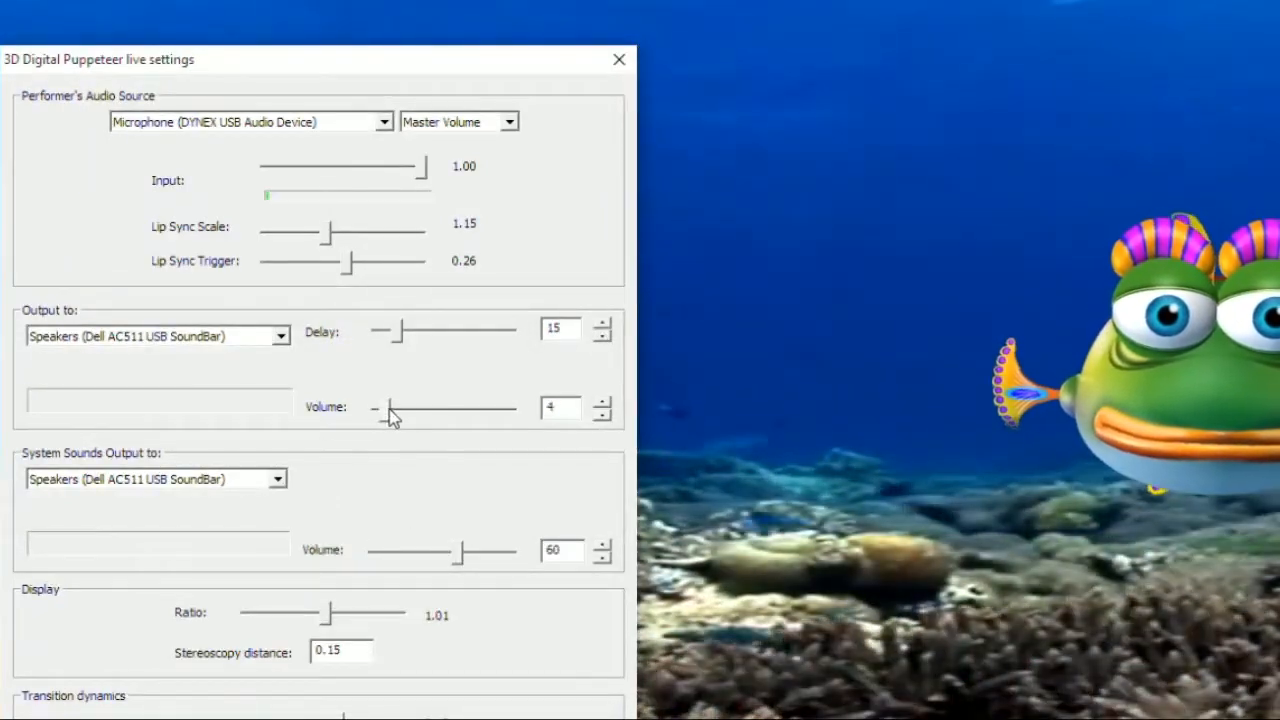
left_click_drag(390, 407, 470, 407)
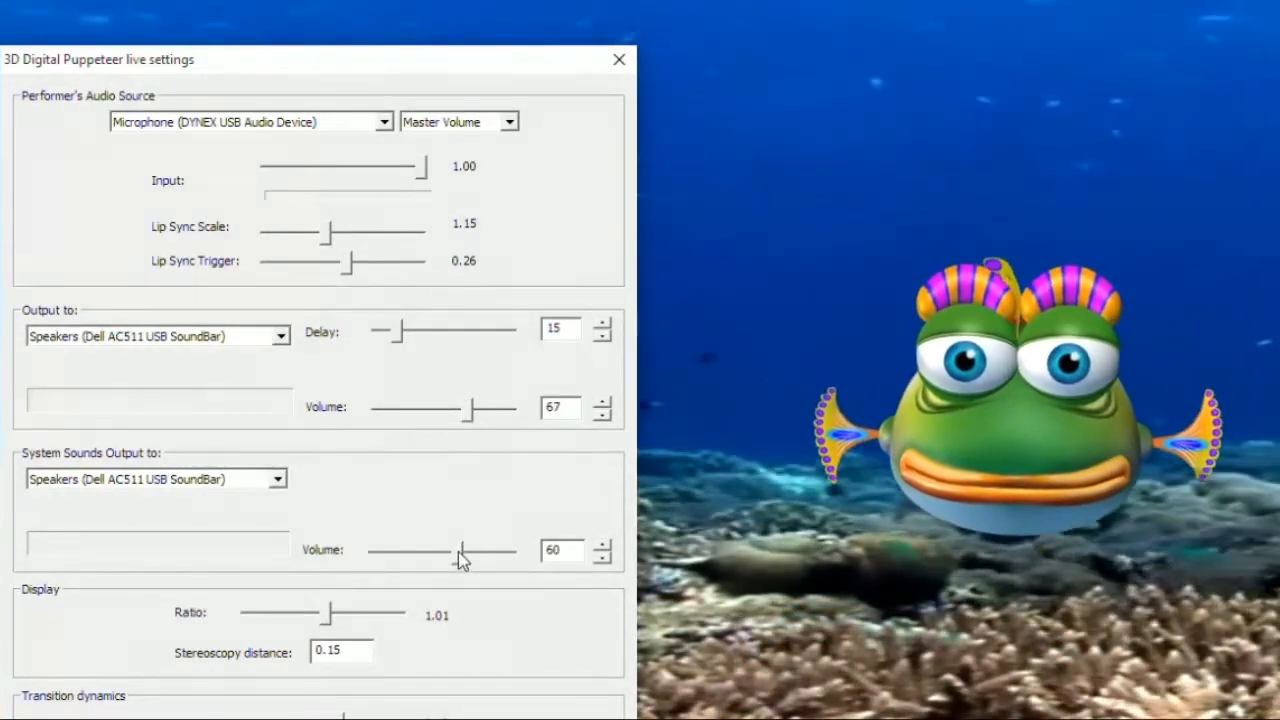
left_click(618, 59)
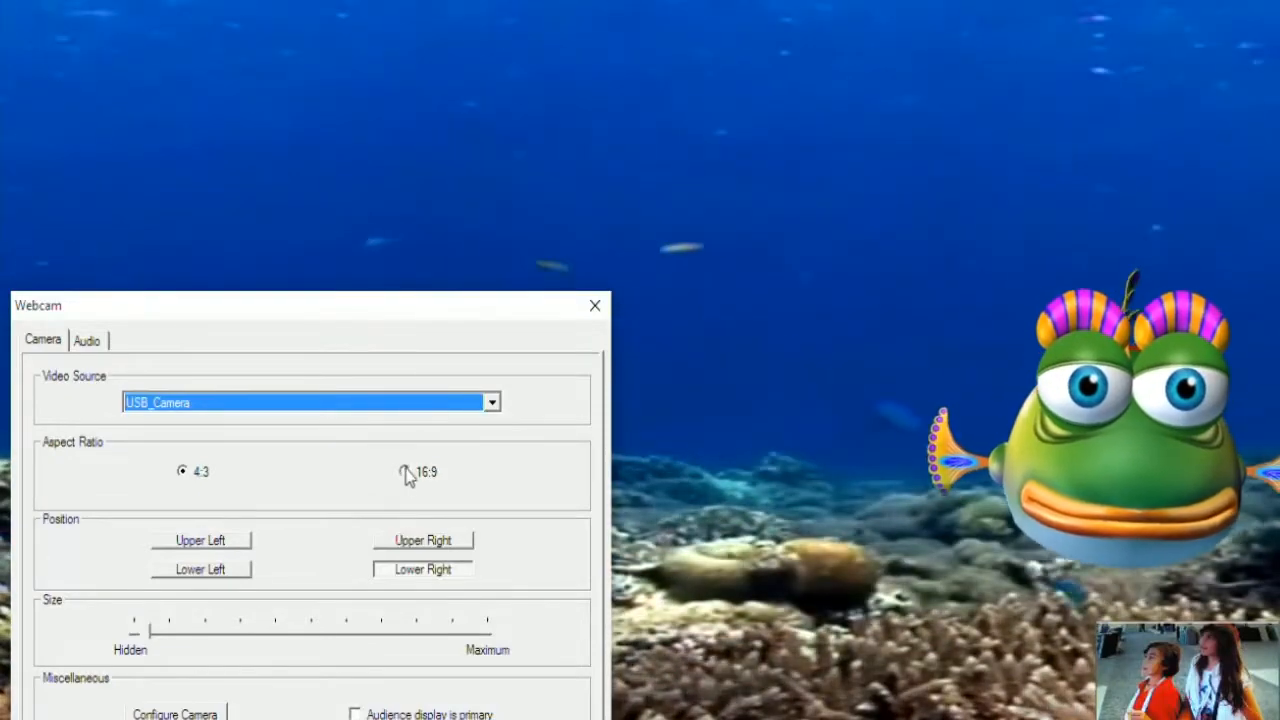
- Try the webcam inset at 16:9, return it to 4:3, and view its audio settings
left_click(405, 471)
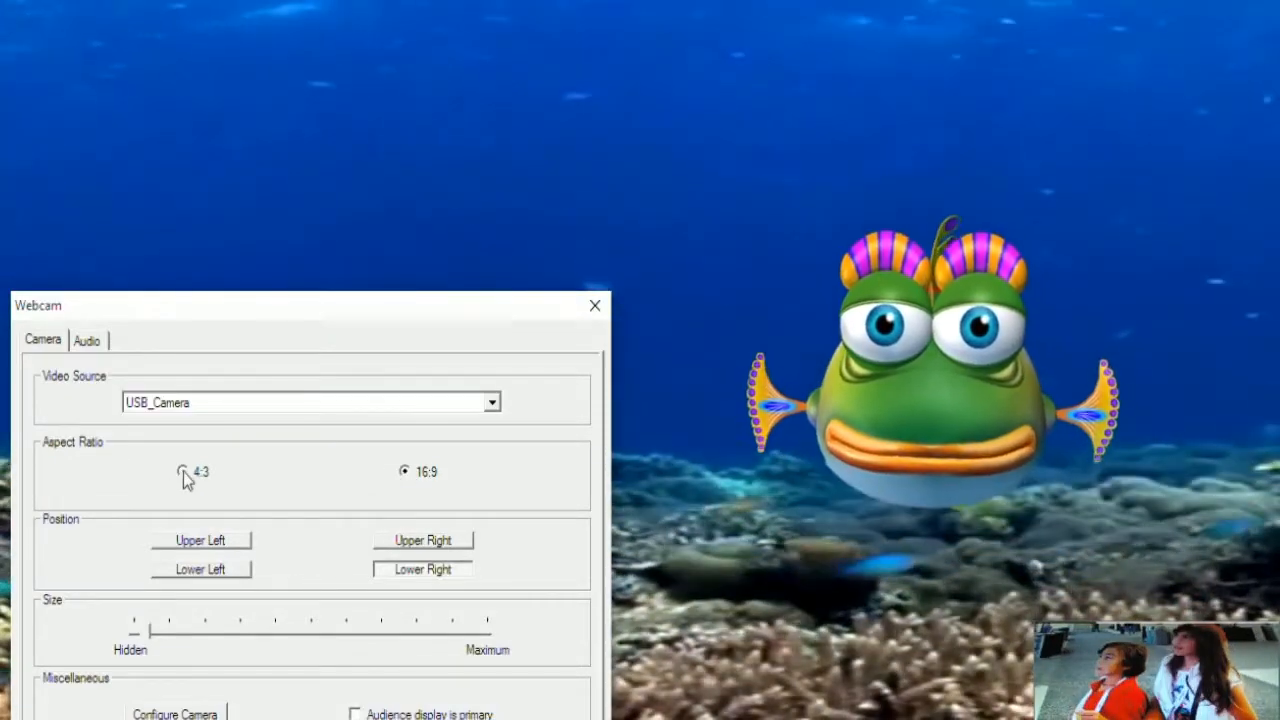
left_click(183, 471)
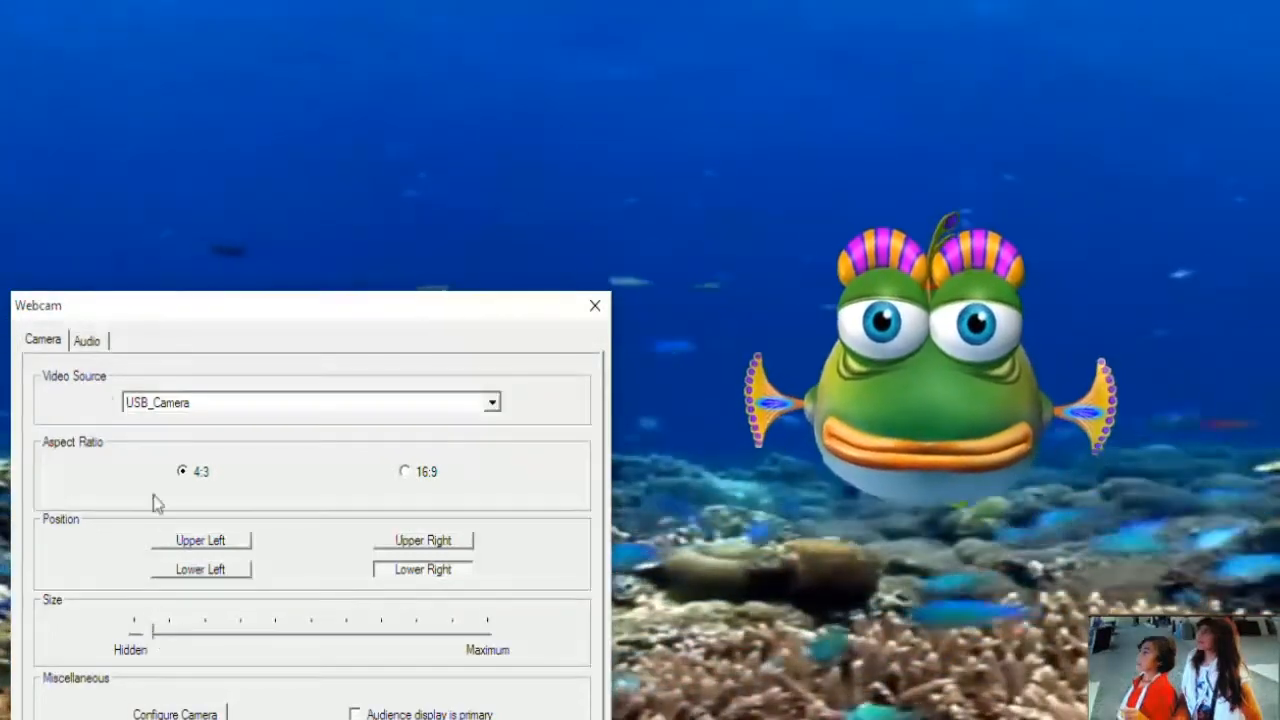
left_click(86, 340)
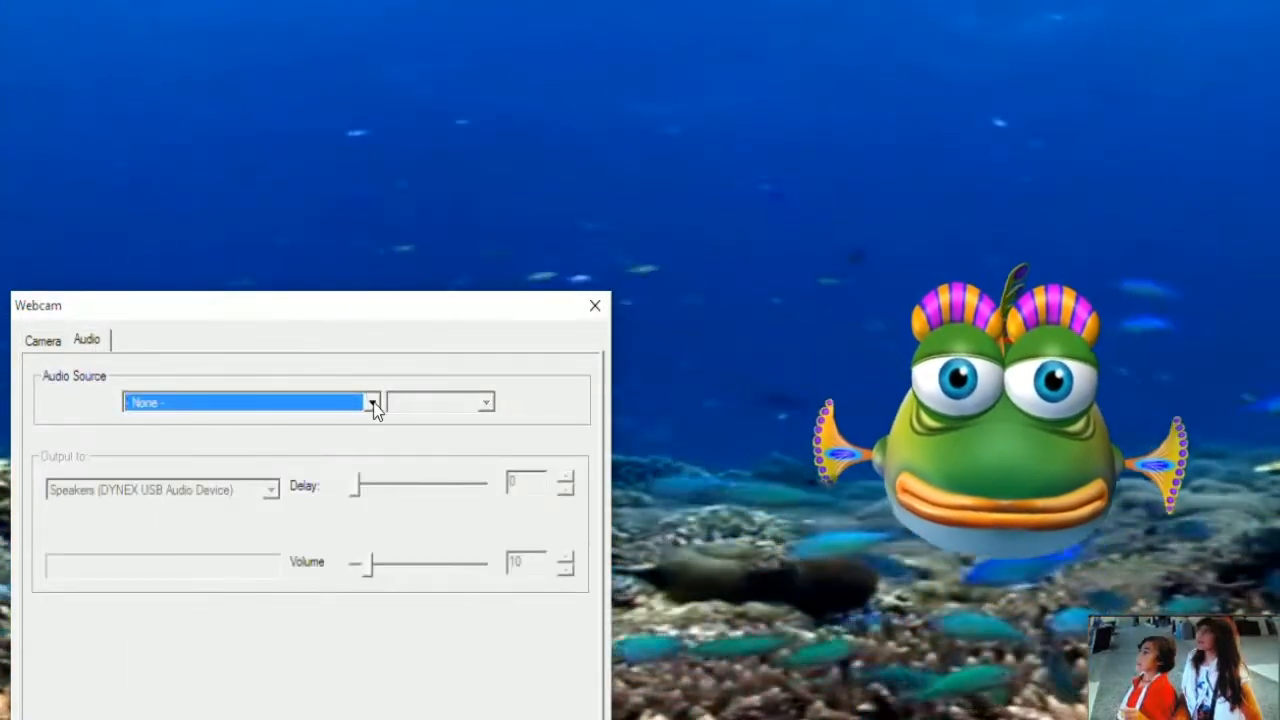
- Use Microphone (USB2.0 MIC) as the webcam audio source at volume about 79
left_click(372, 402)
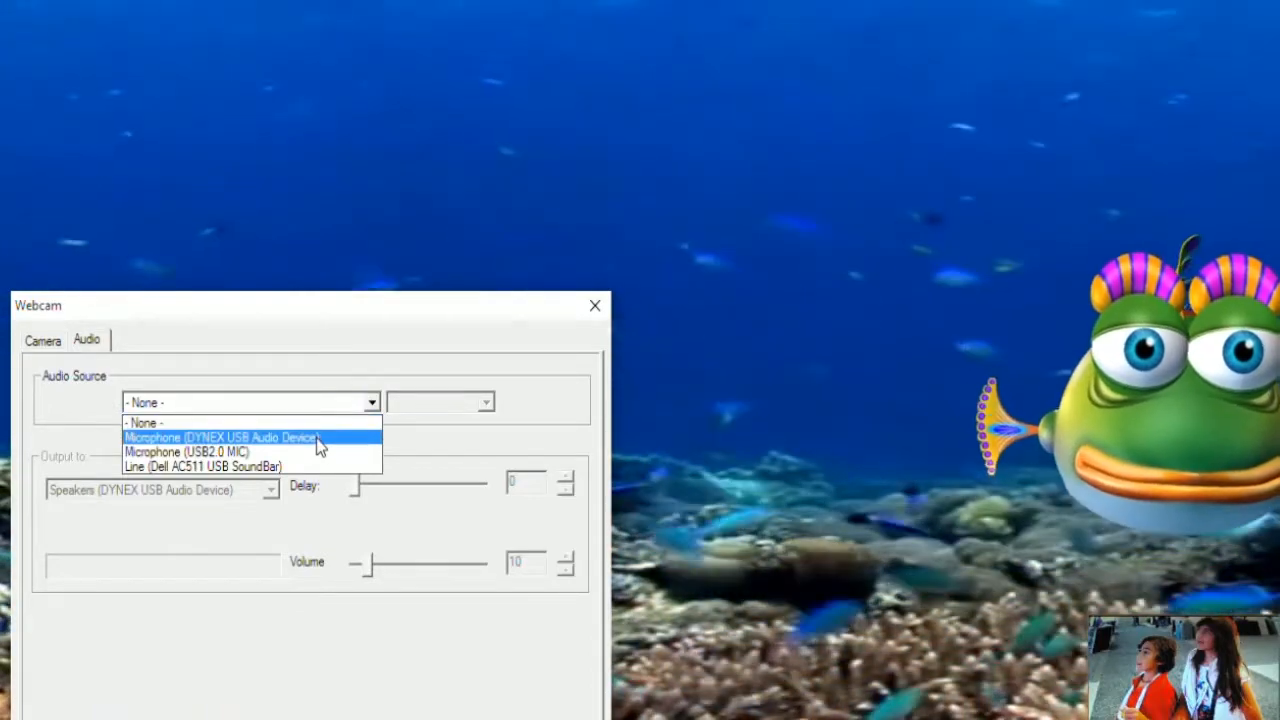
mouse_move(305, 452)
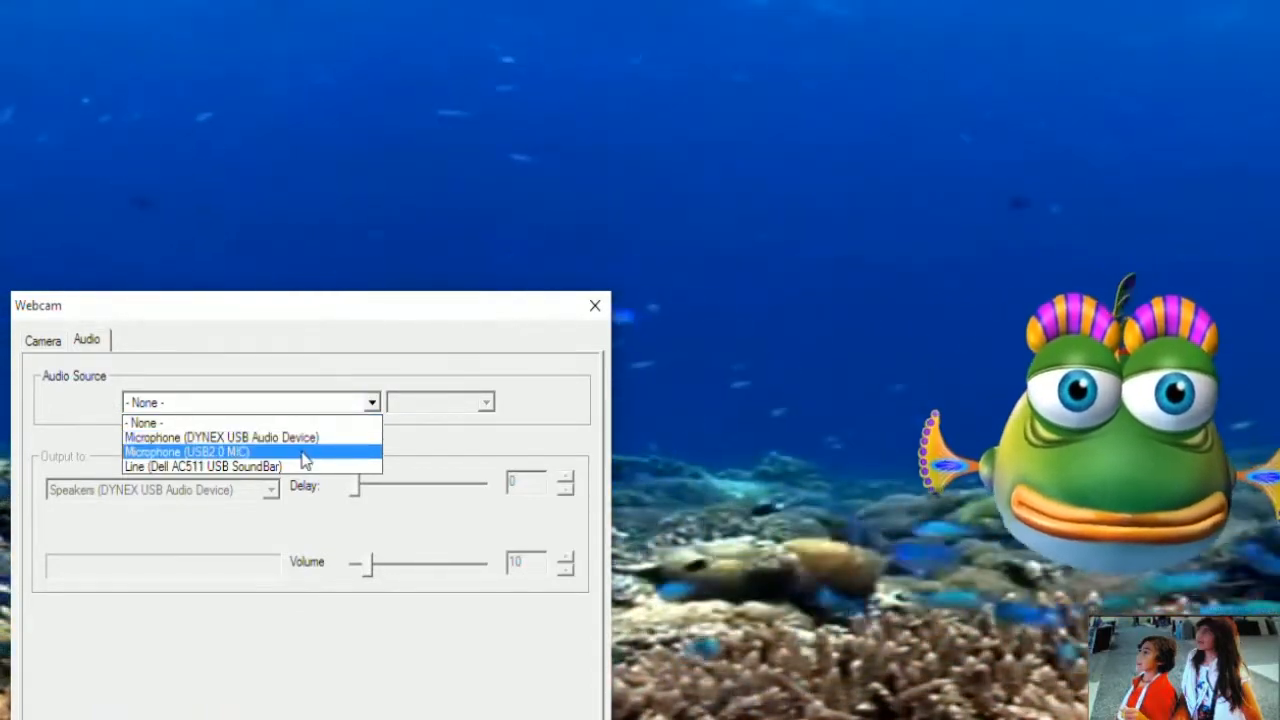
left_click(186, 452)
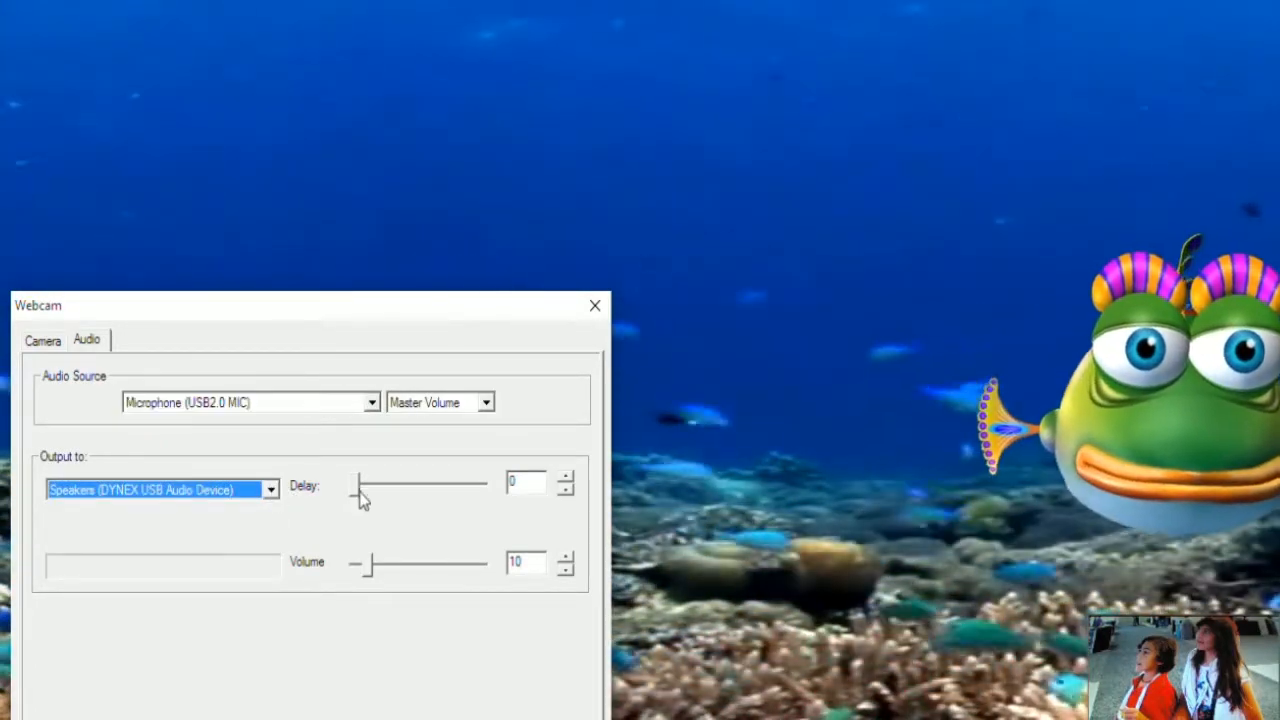
left_click_drag(370, 562, 460, 562)
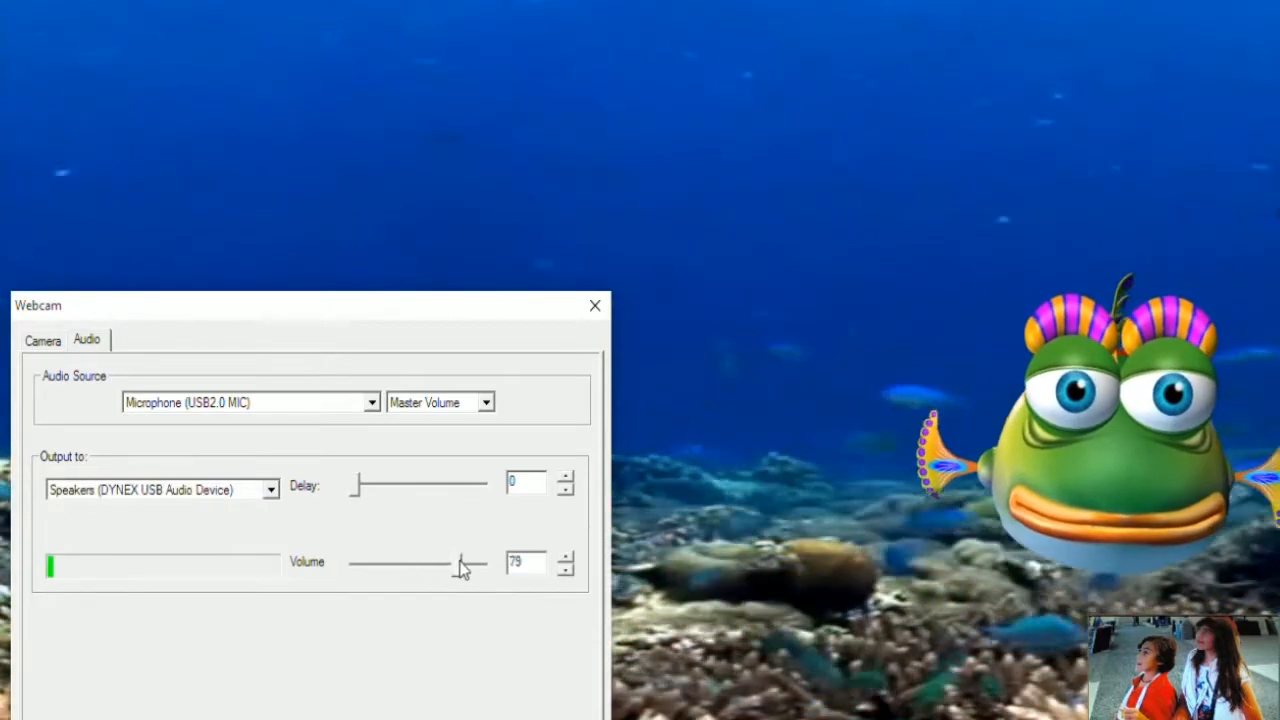
left_click_drag(460, 565, 475, 563)
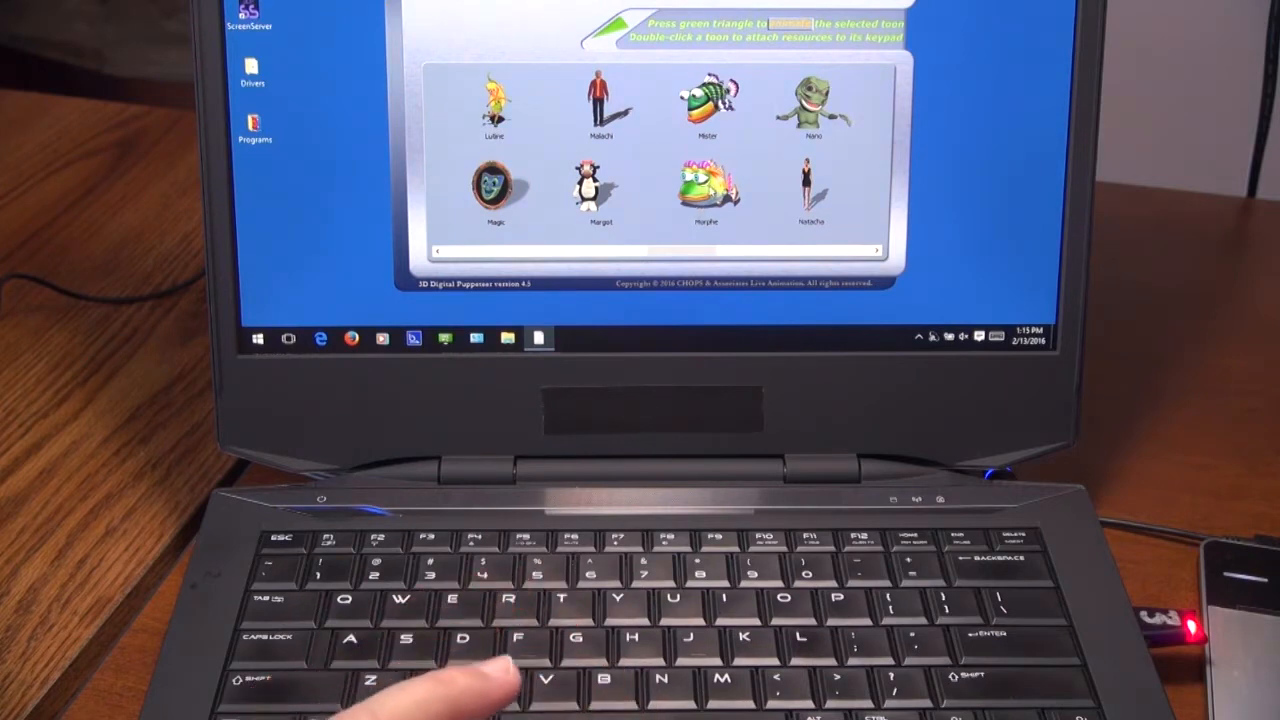
- Select the Morphe fish toon in the eight-toon gallery
left_click(706, 190)
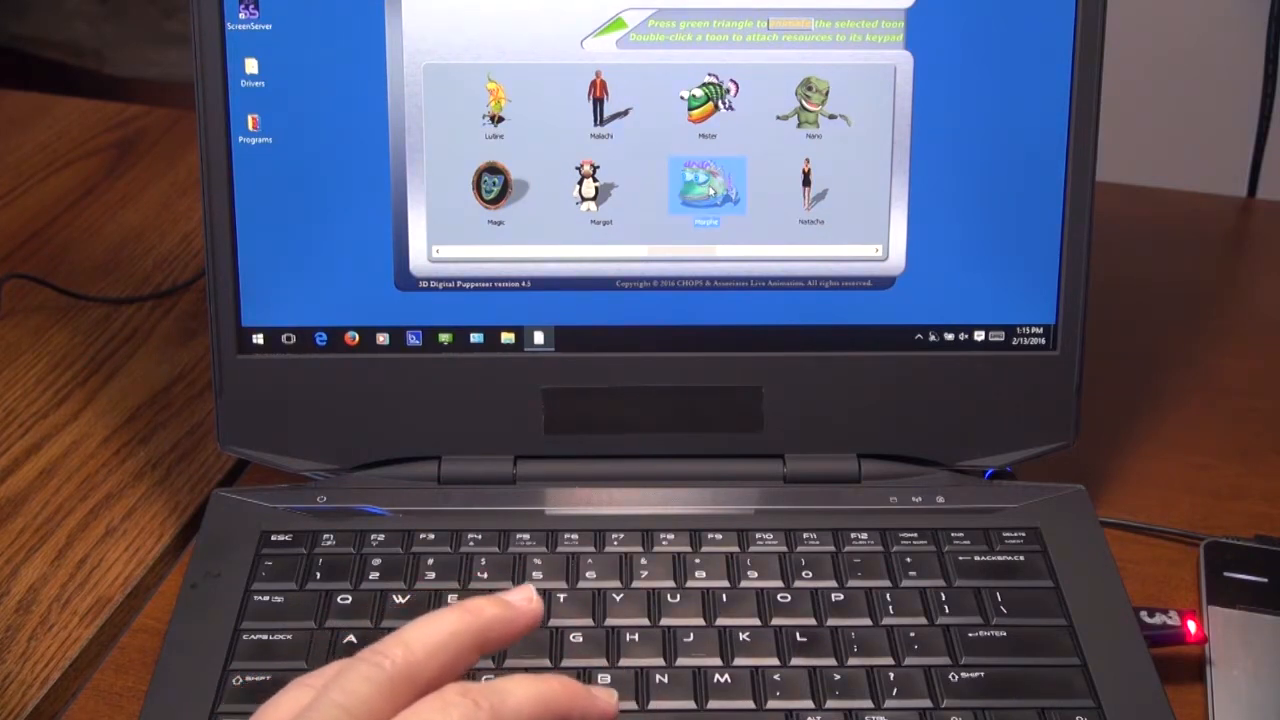